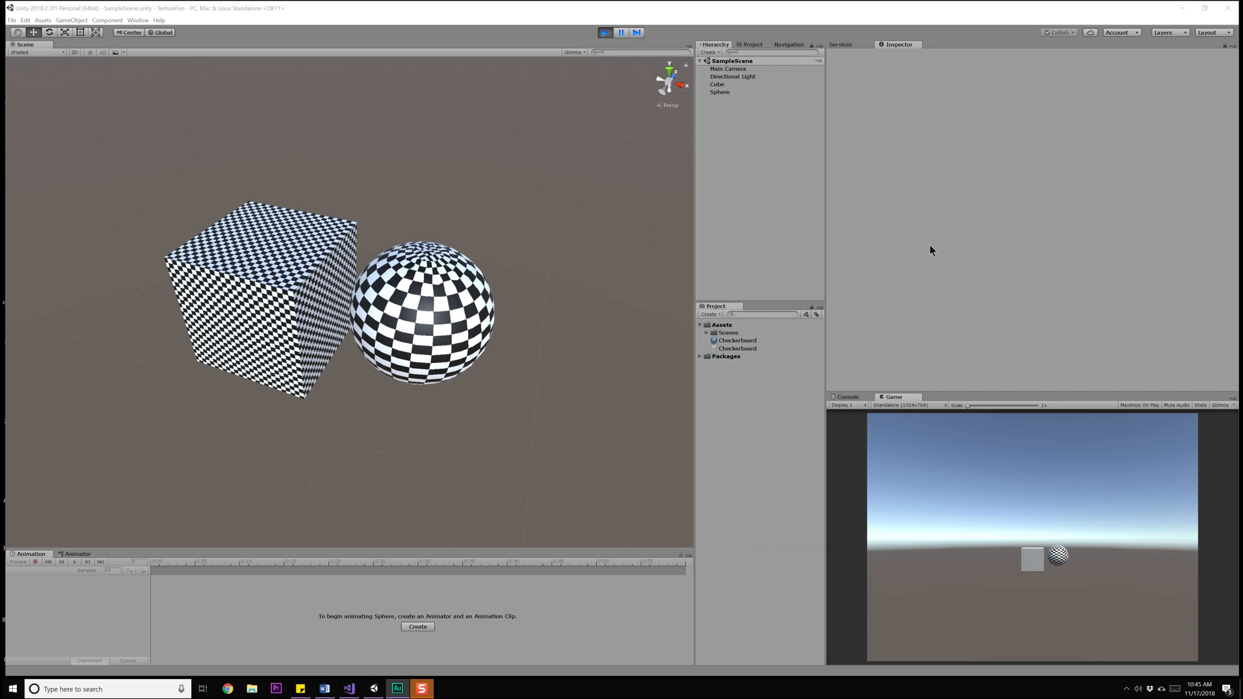
mouse_move(863, 223)
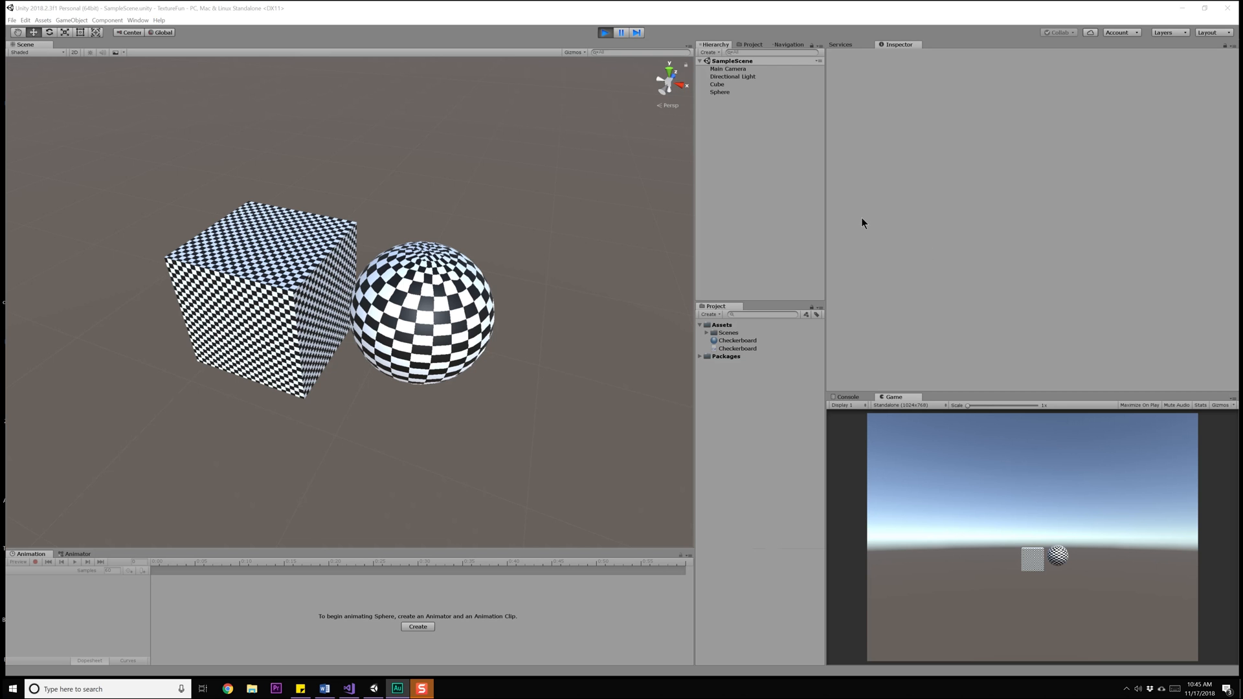
Select the Checkerboard script in the Project panel to preview its code in the Inspector
left_click(738, 349)
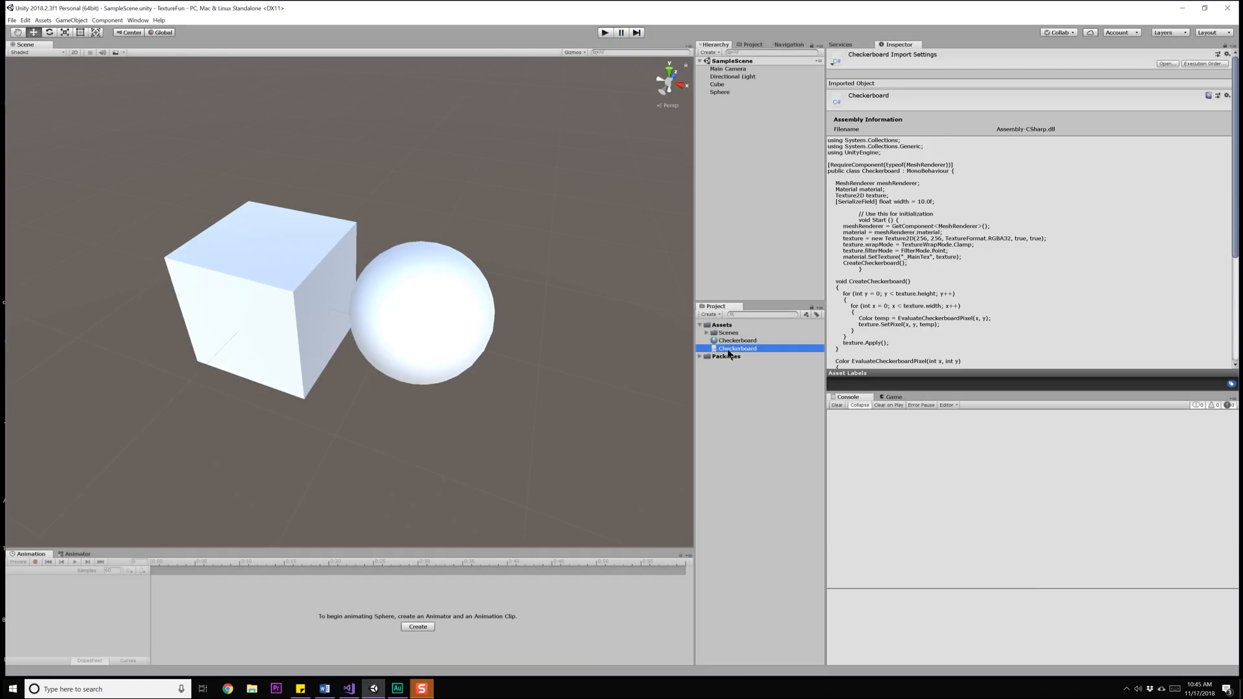
Add an empty void Calculate3DUVW() method below Update in the Checkerboard script and save
double_click(737, 349)
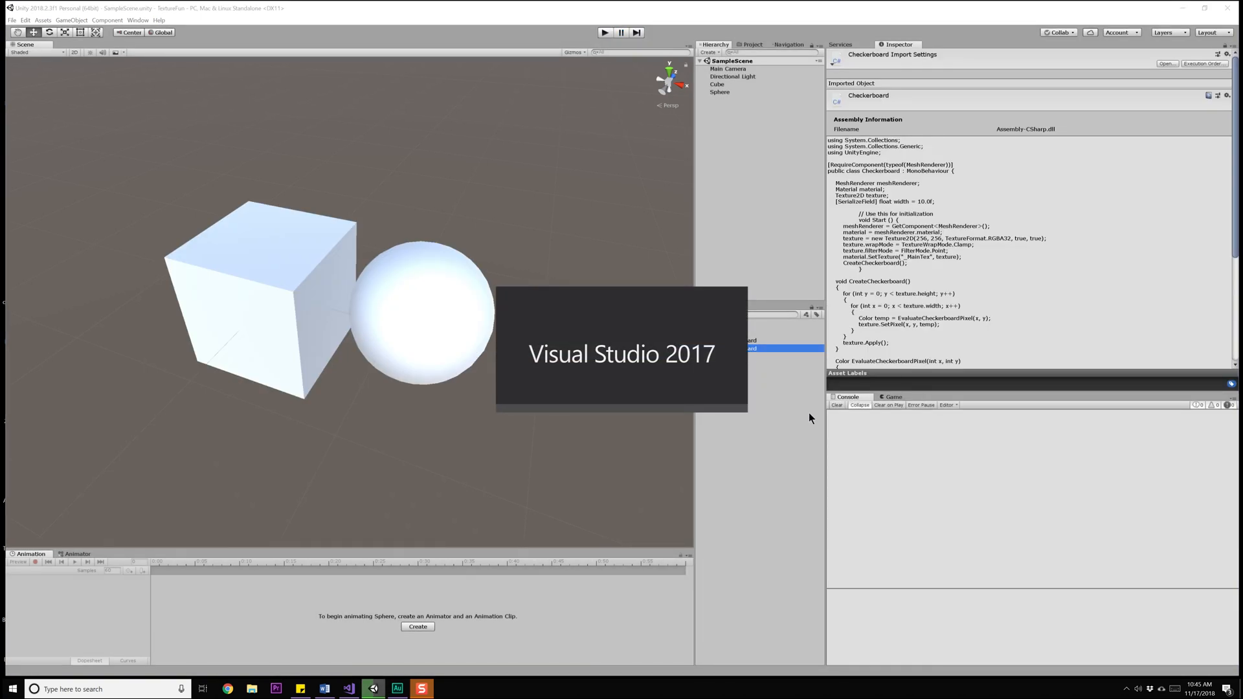
left_click(348, 688)
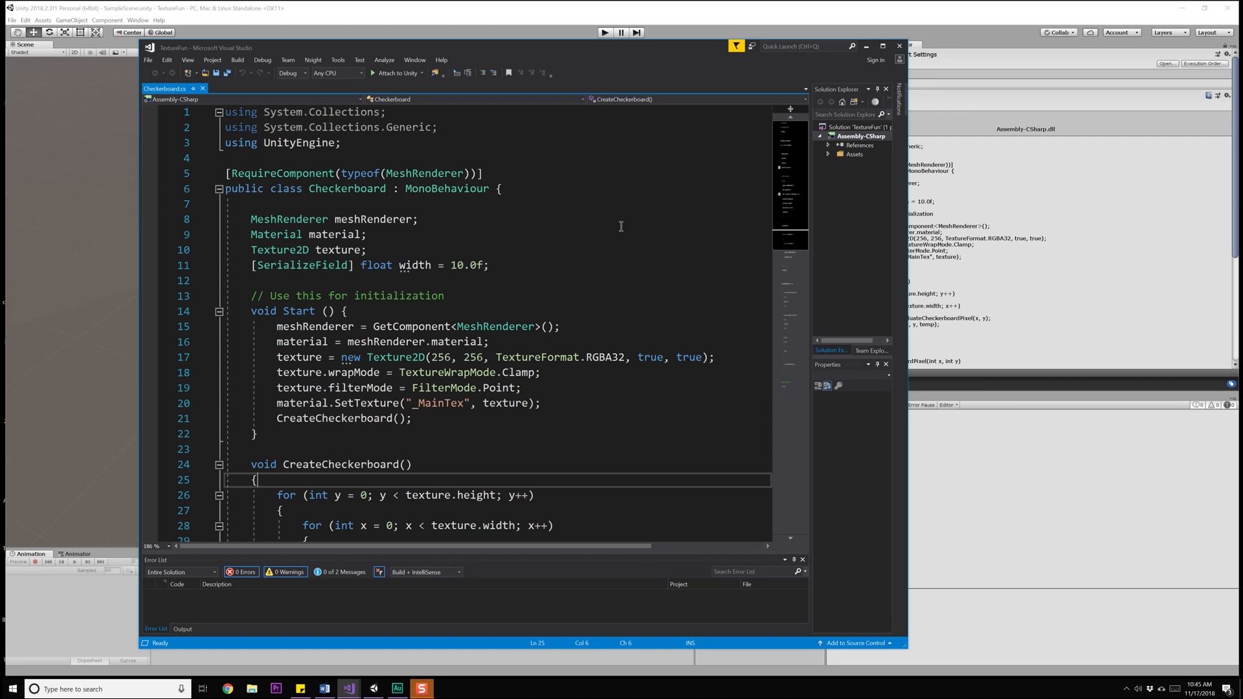
mouse_move(449, 428)
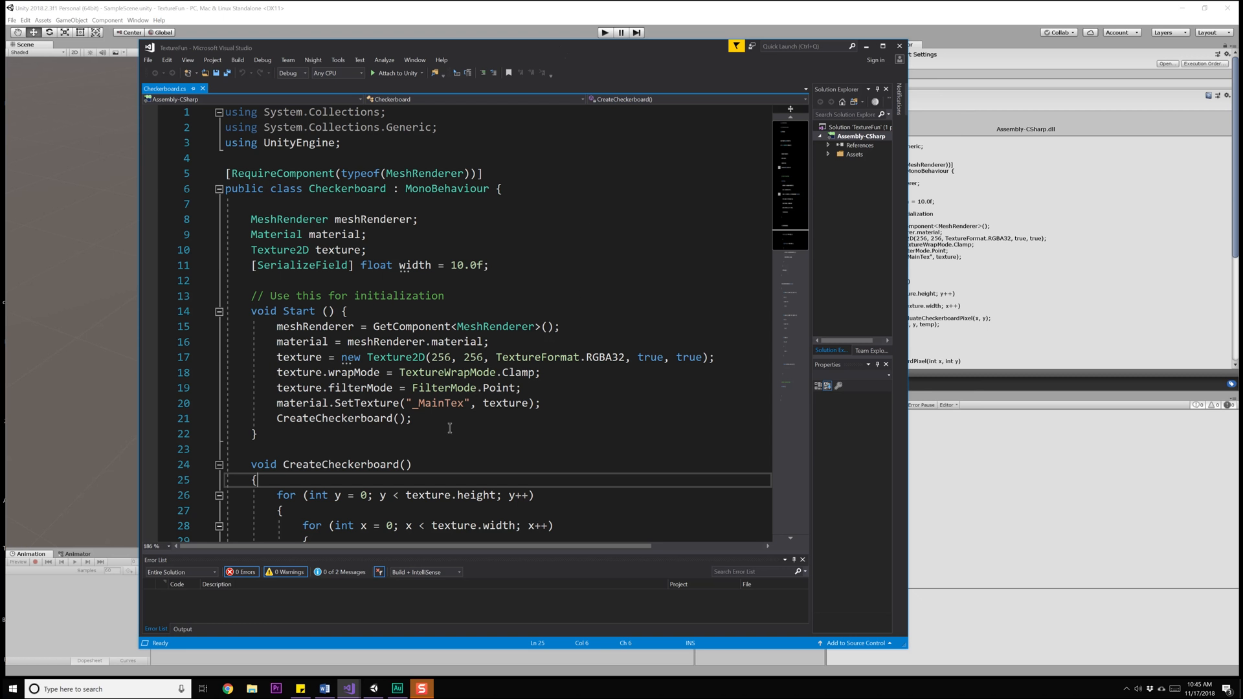
scroll("down", 3)
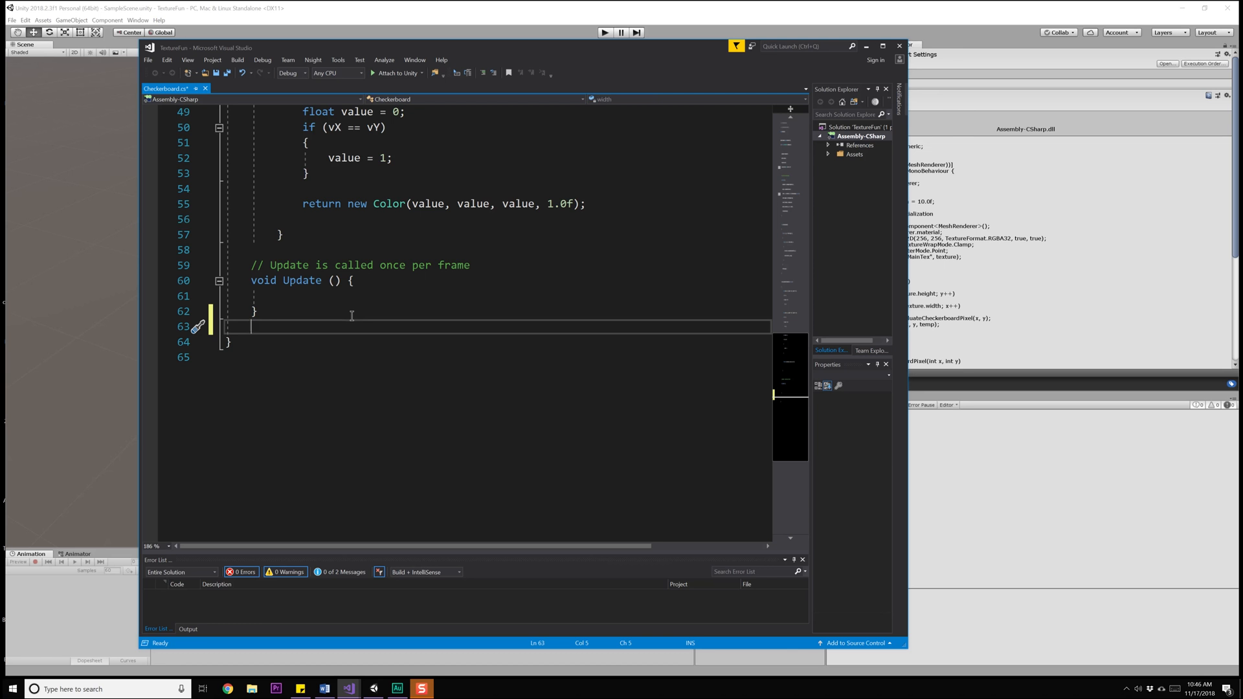
key("enter")
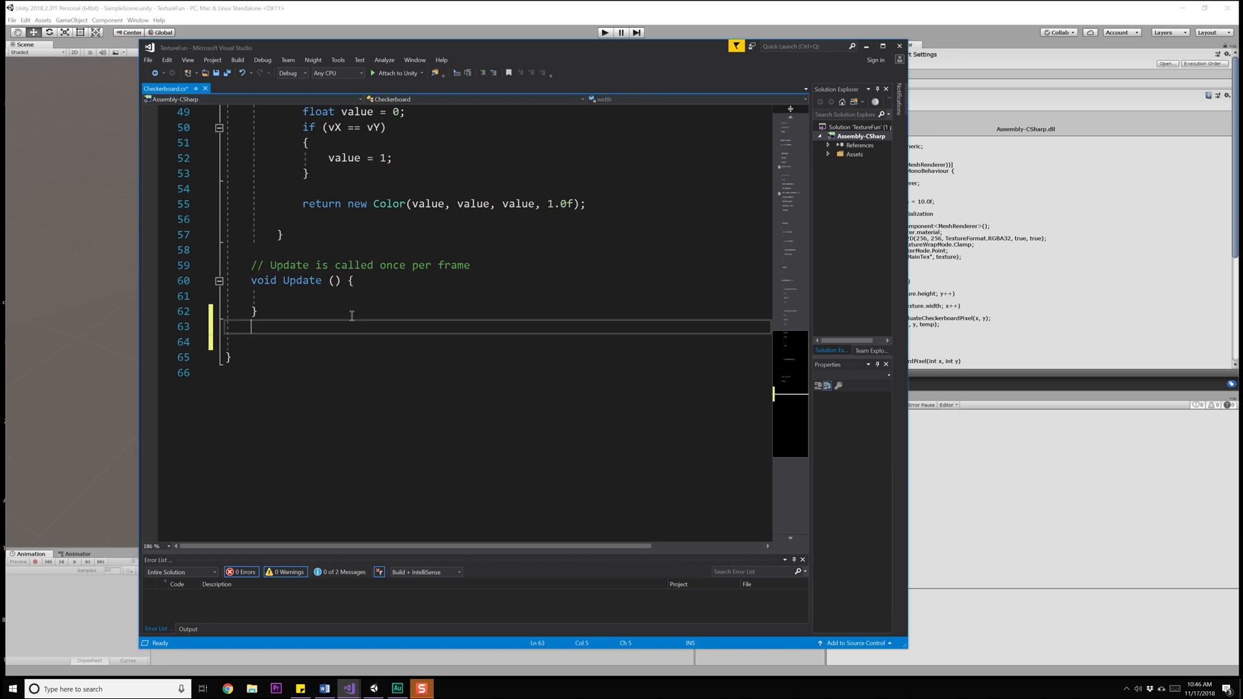
type("v")
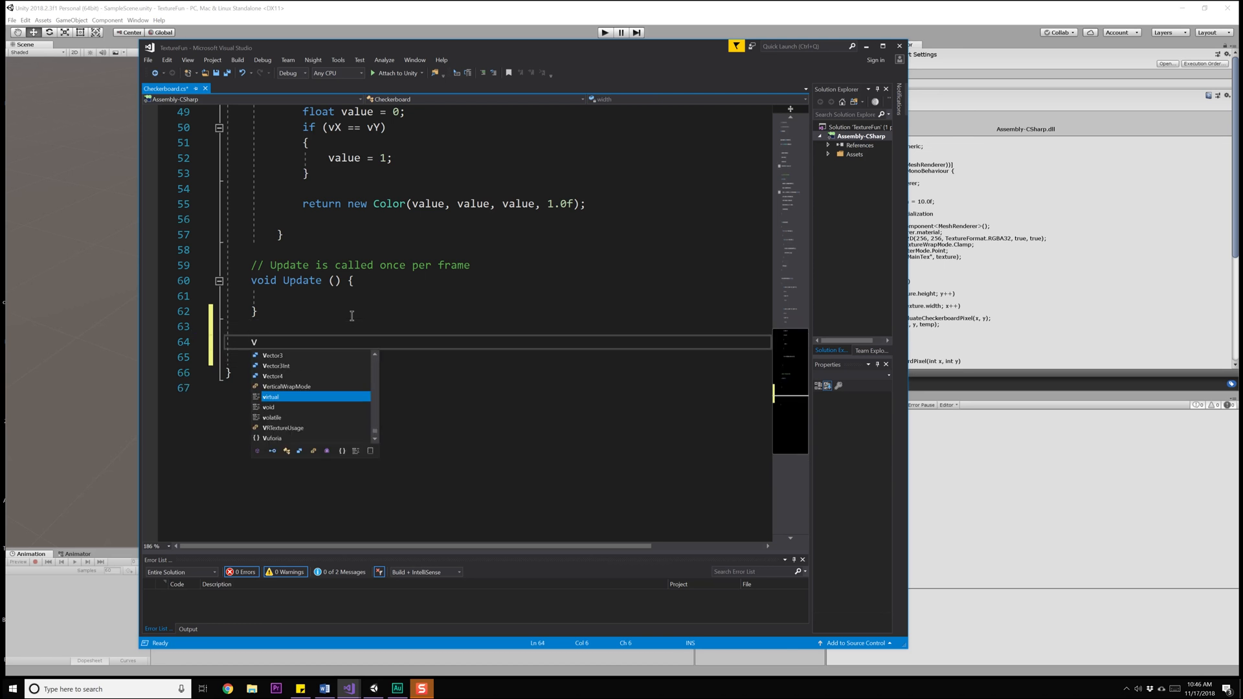
type("oid Calculate")
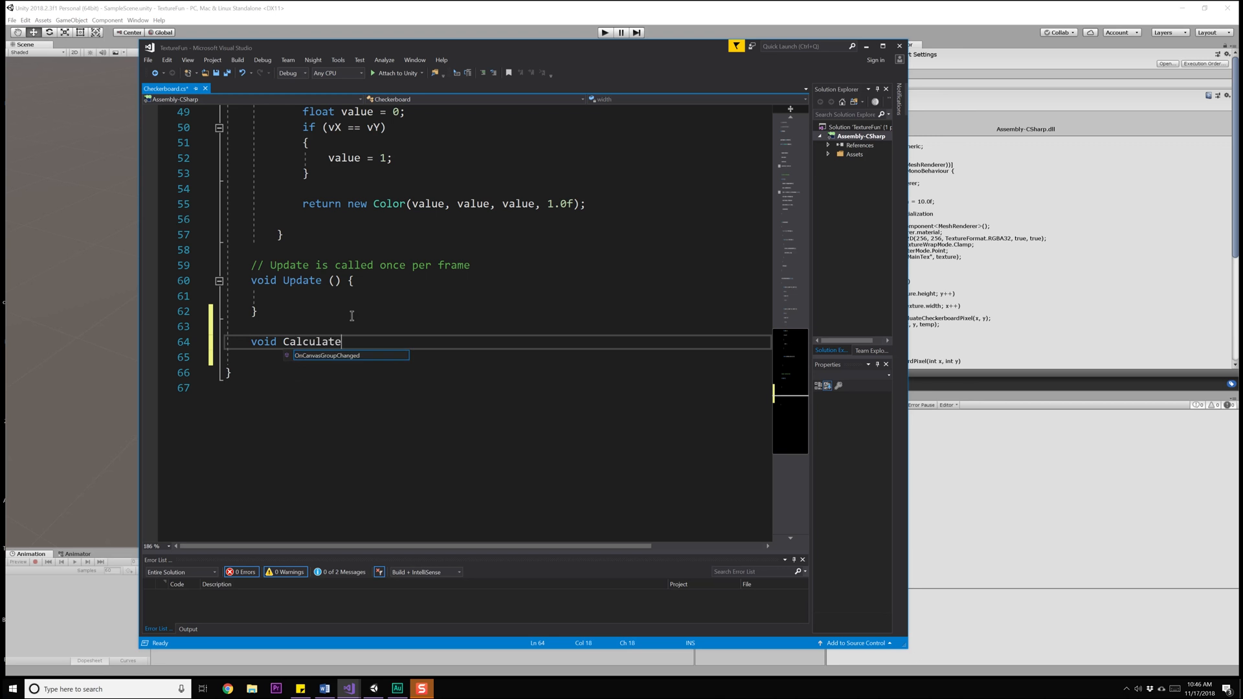
type("3DUVW(")
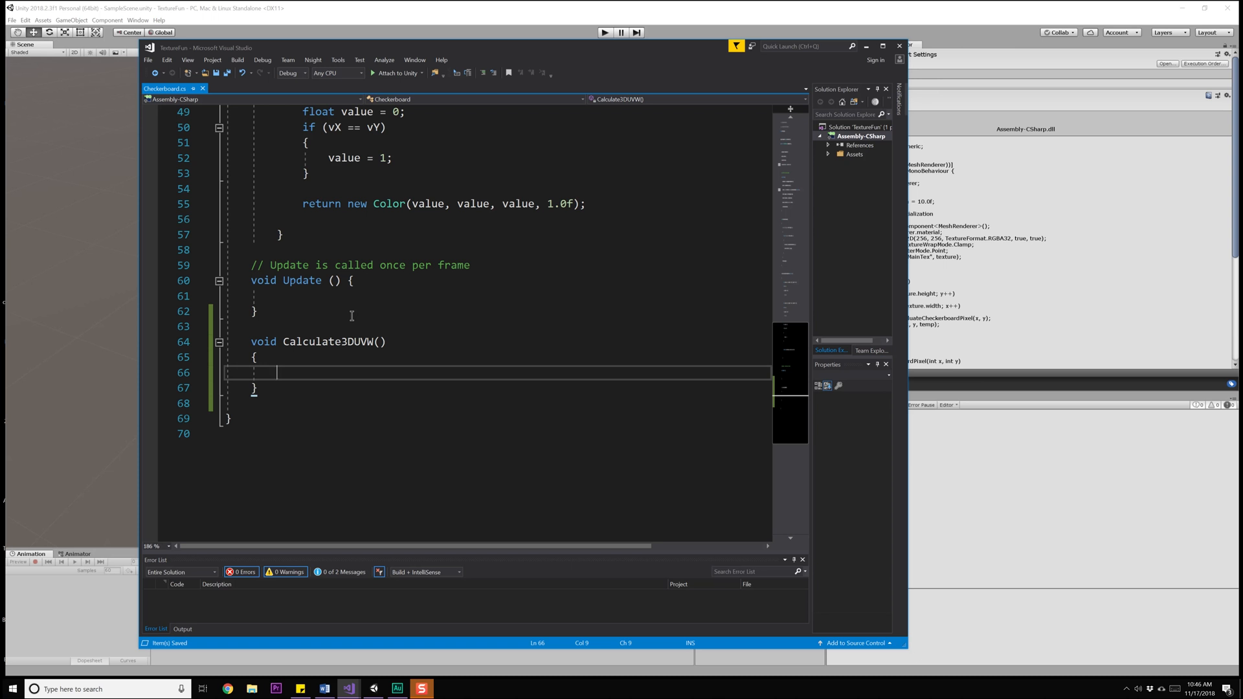
scroll("up", 3)
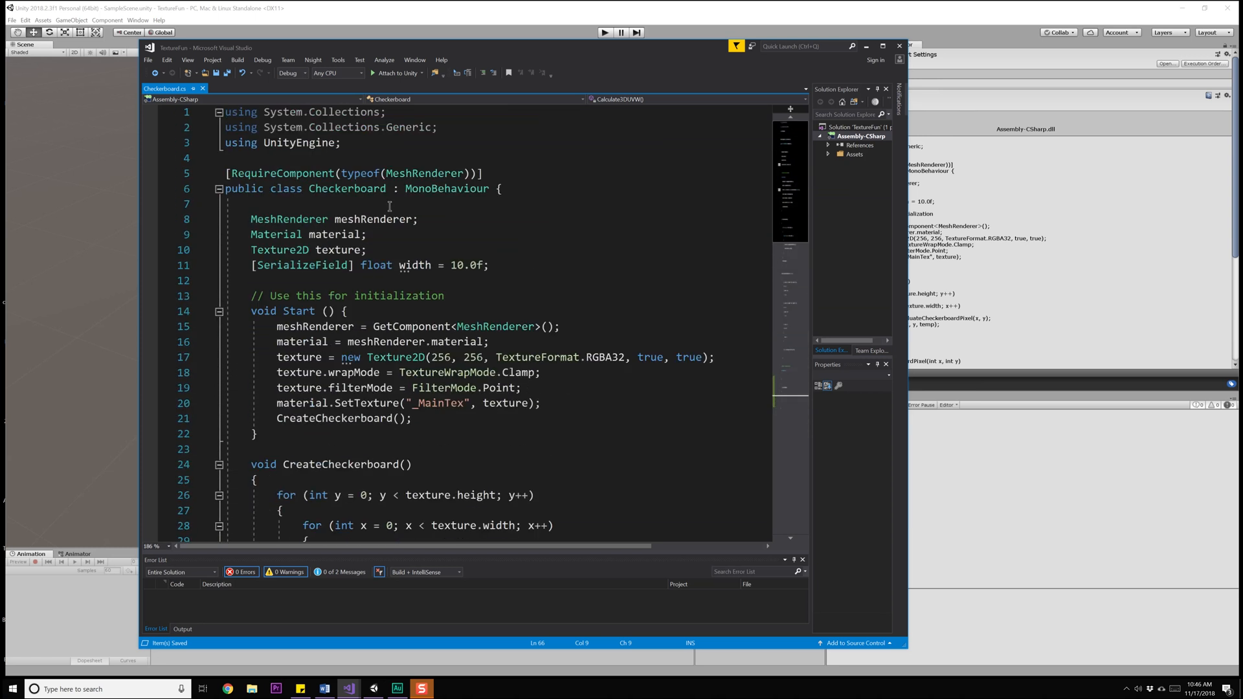
Add the [ExecuteInEditMode] attribute below RequireComponent on the Checkerboard class
left_click(317, 172)
type("[")
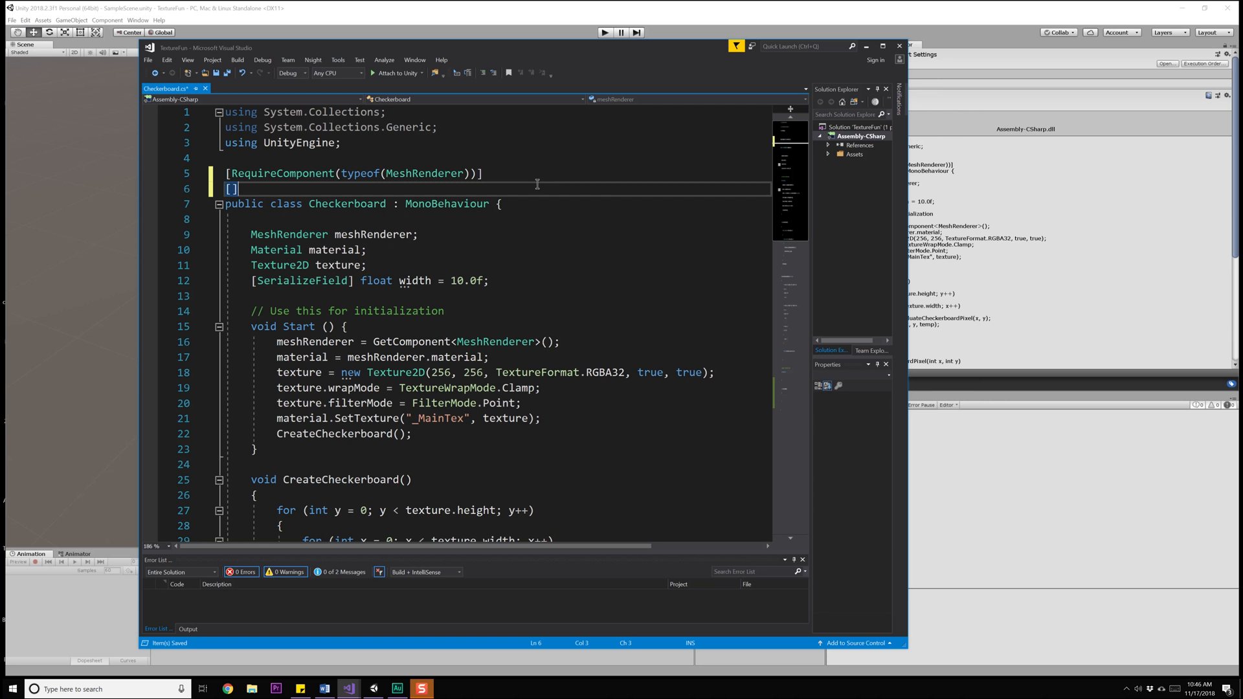
type("Ece")
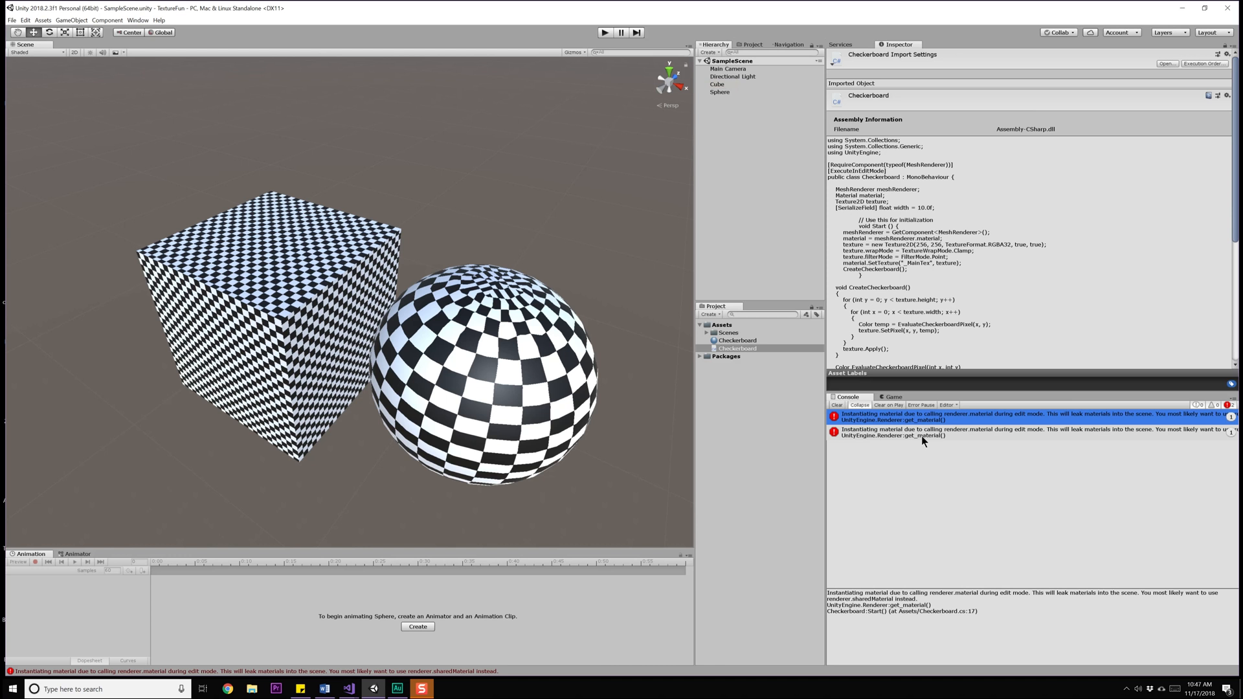
mouse_move(435, 649)
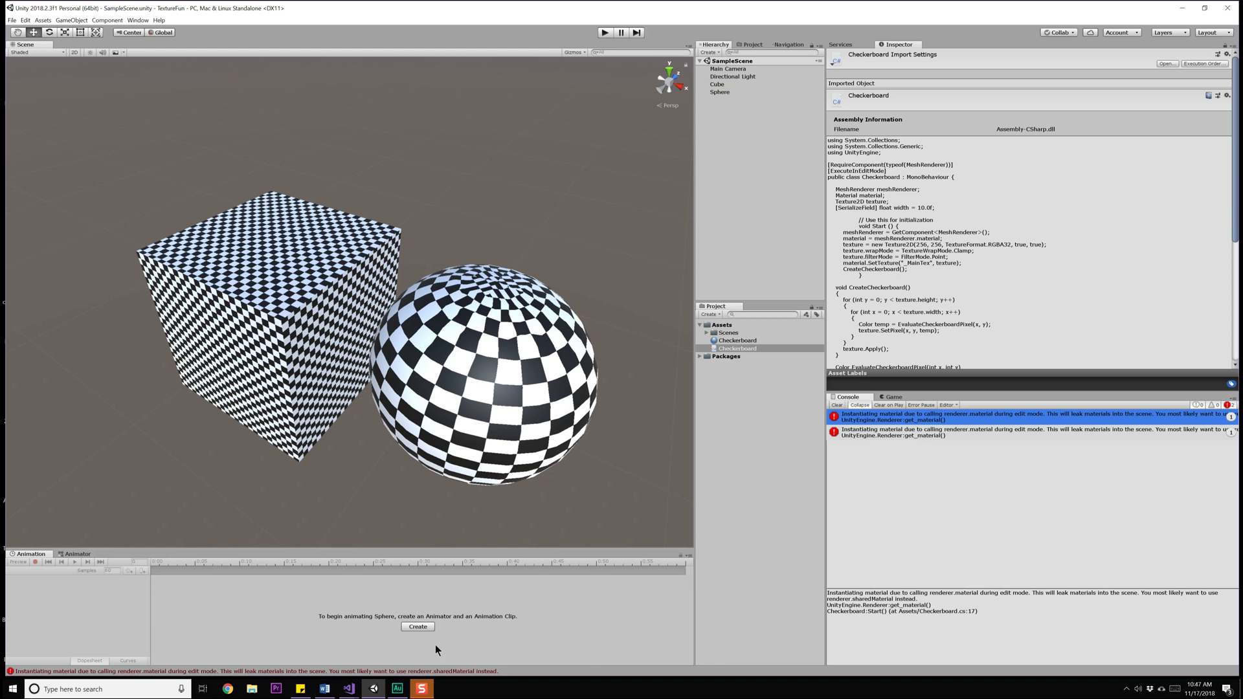
Return to Visual Studio to continue editing the Checkerboard script
left_click(349, 689)
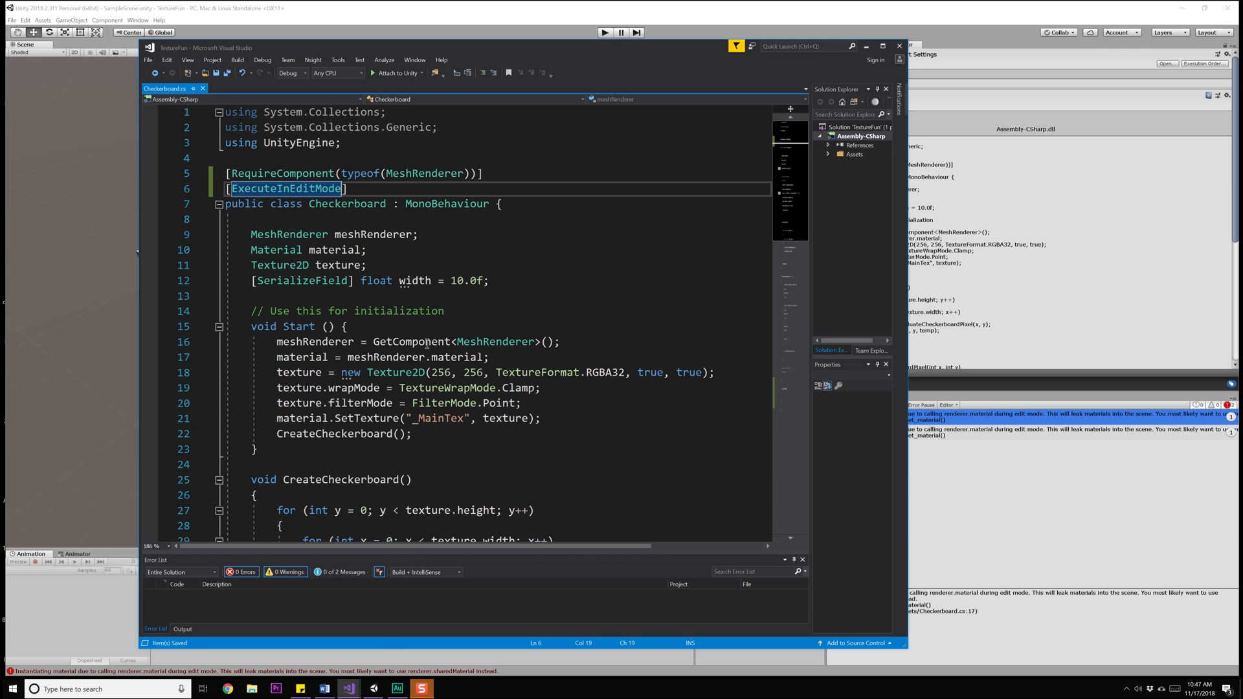
mouse_move(468, 357)
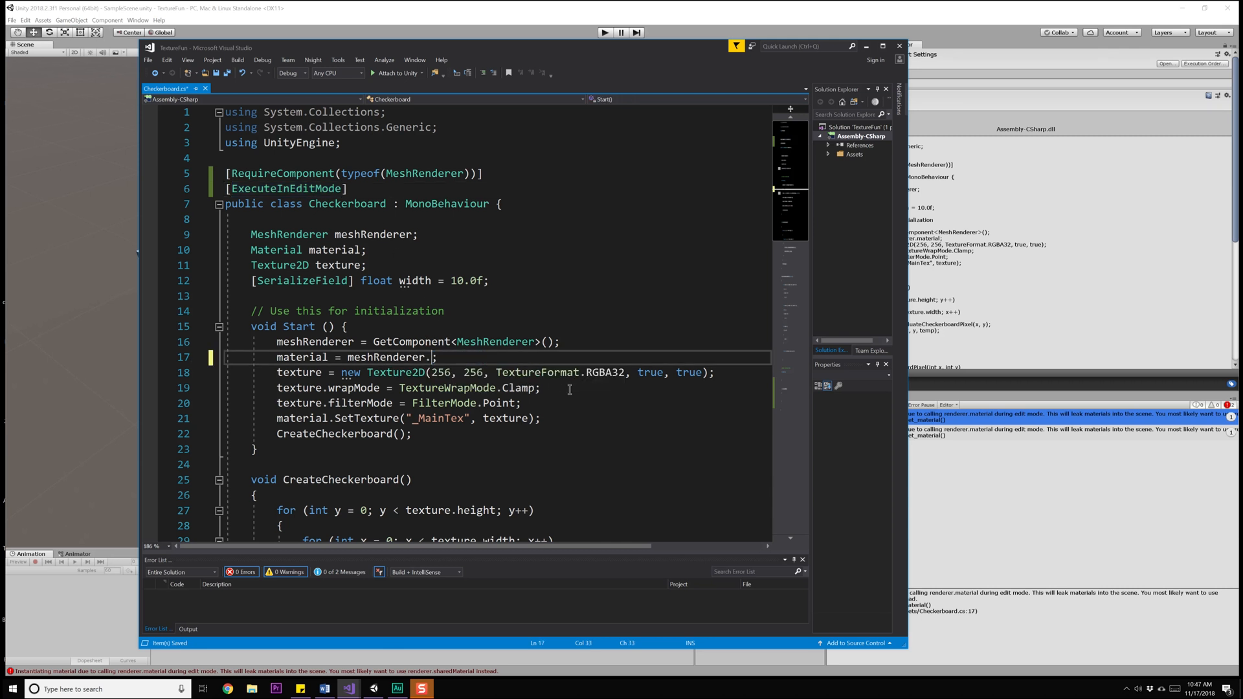
Use meshRenderer.sharedMaterial and add a MeshFilter field fetched with GetComponent in Start
type("shja")
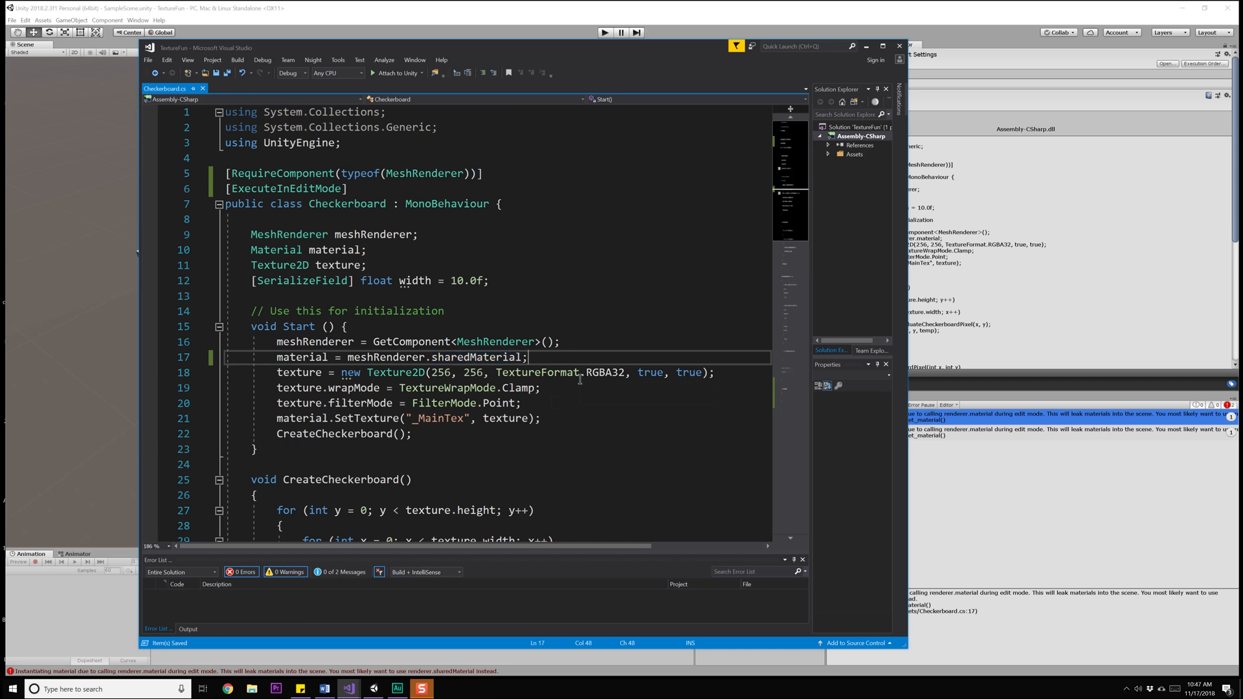
scroll("down", 3)
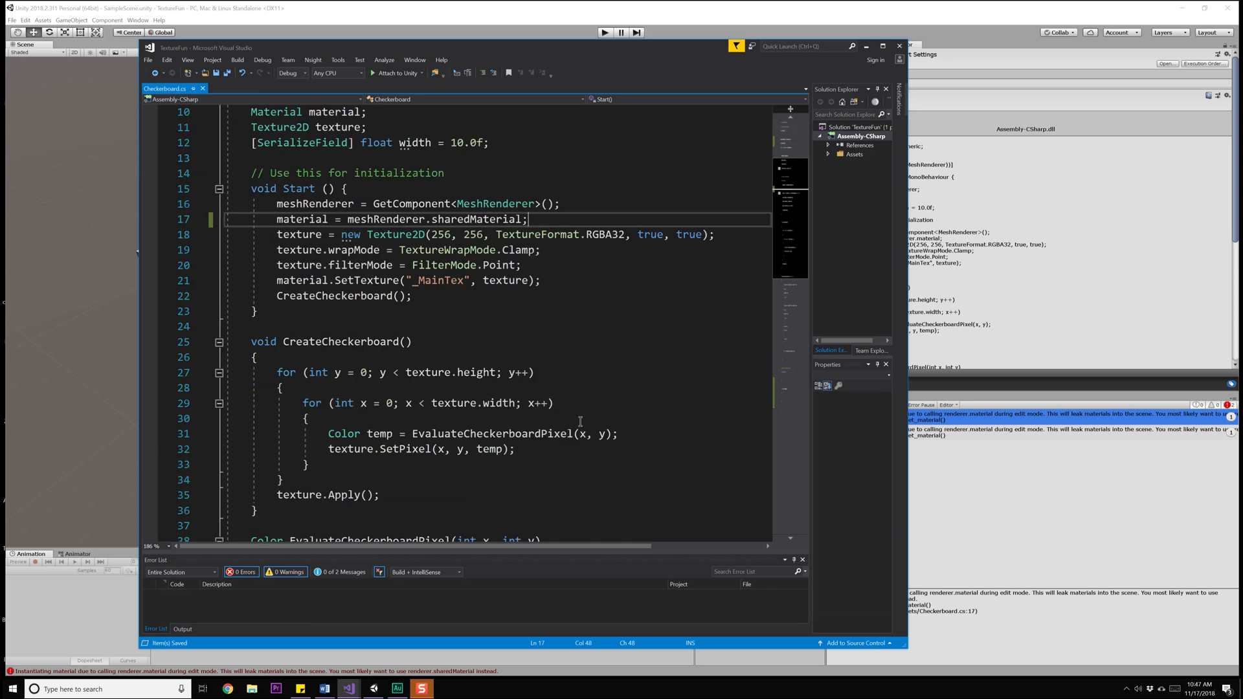
mouse_move(52, 387)
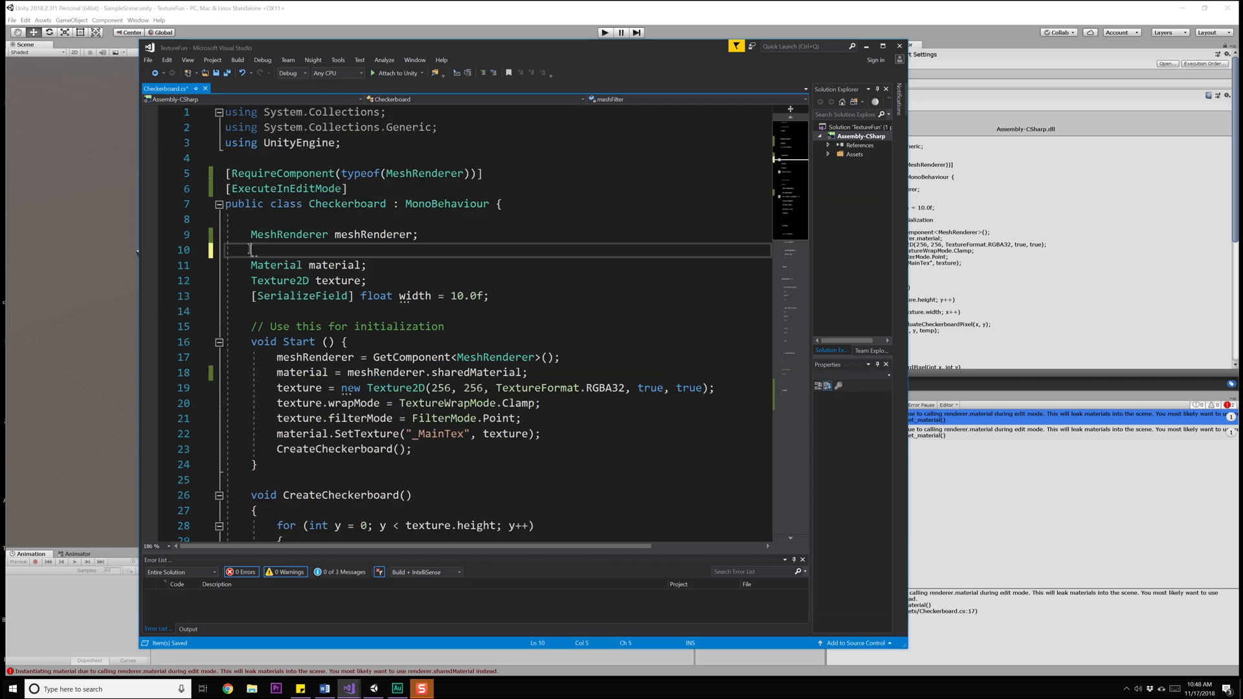
type("MeshFilter meshFilter;")
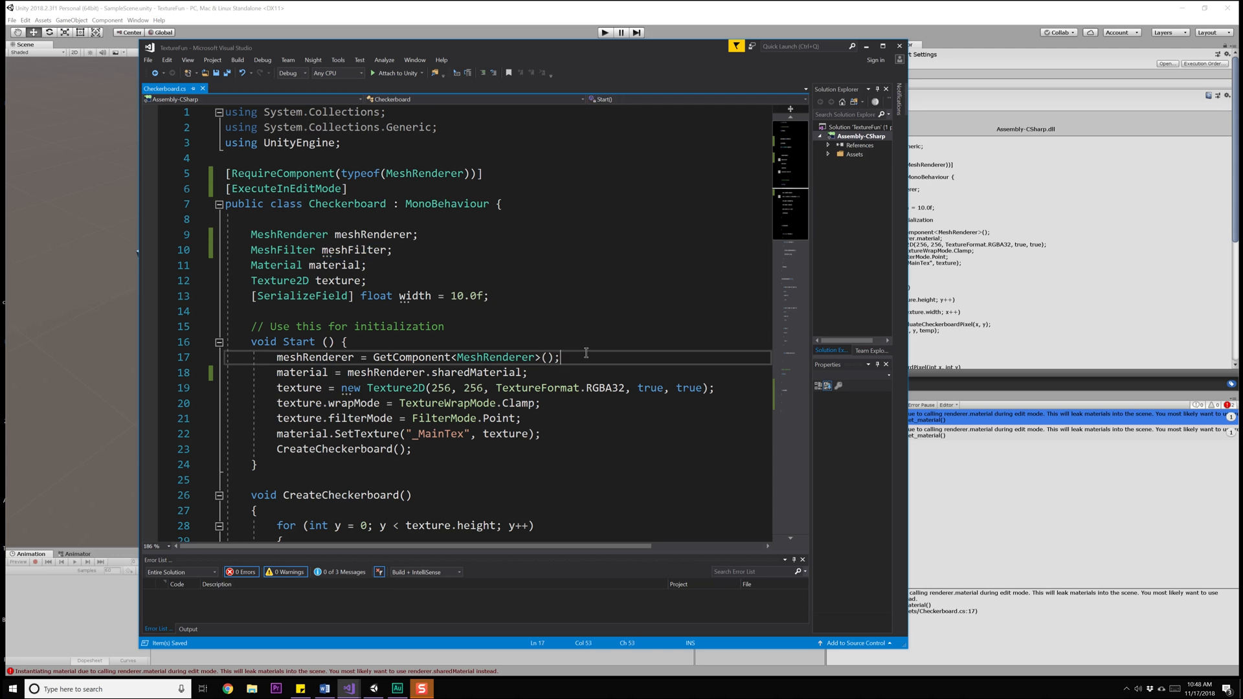
type("meshFilter = GetComponent<MeshFilter>();")
type("[")
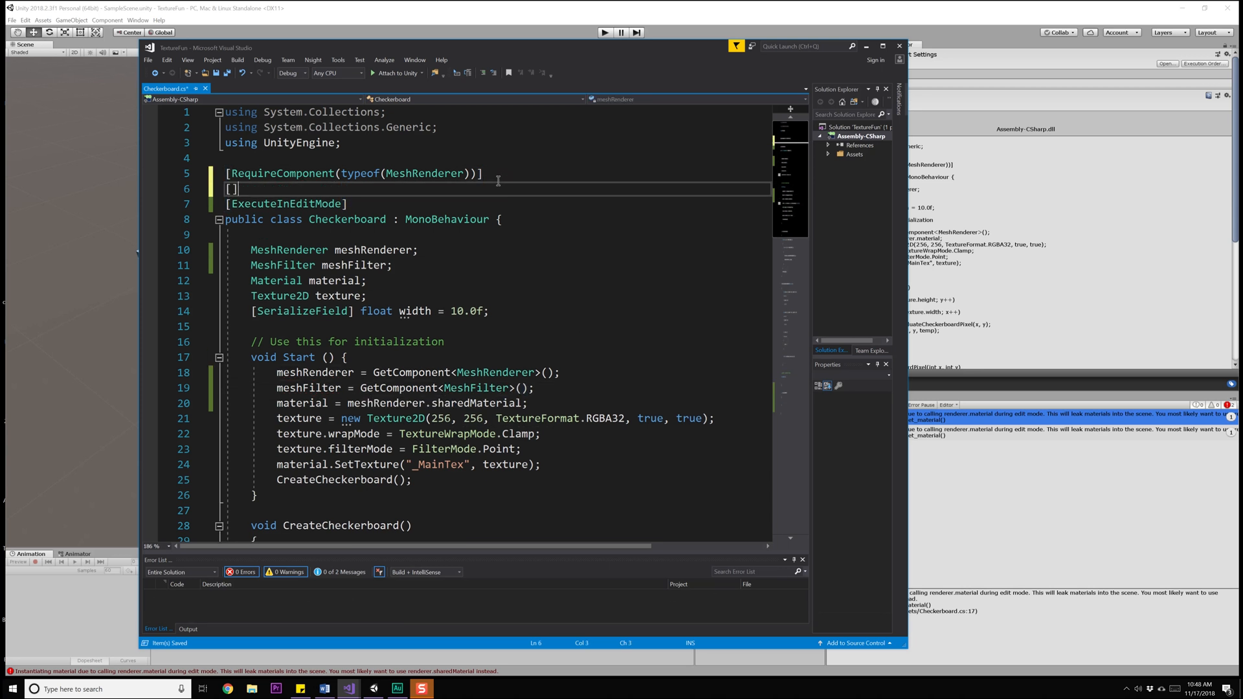
Add a [RequireComponent(typeof(MeshFilter))] attribute to the Checkerboard class
type("RequireComponent(")
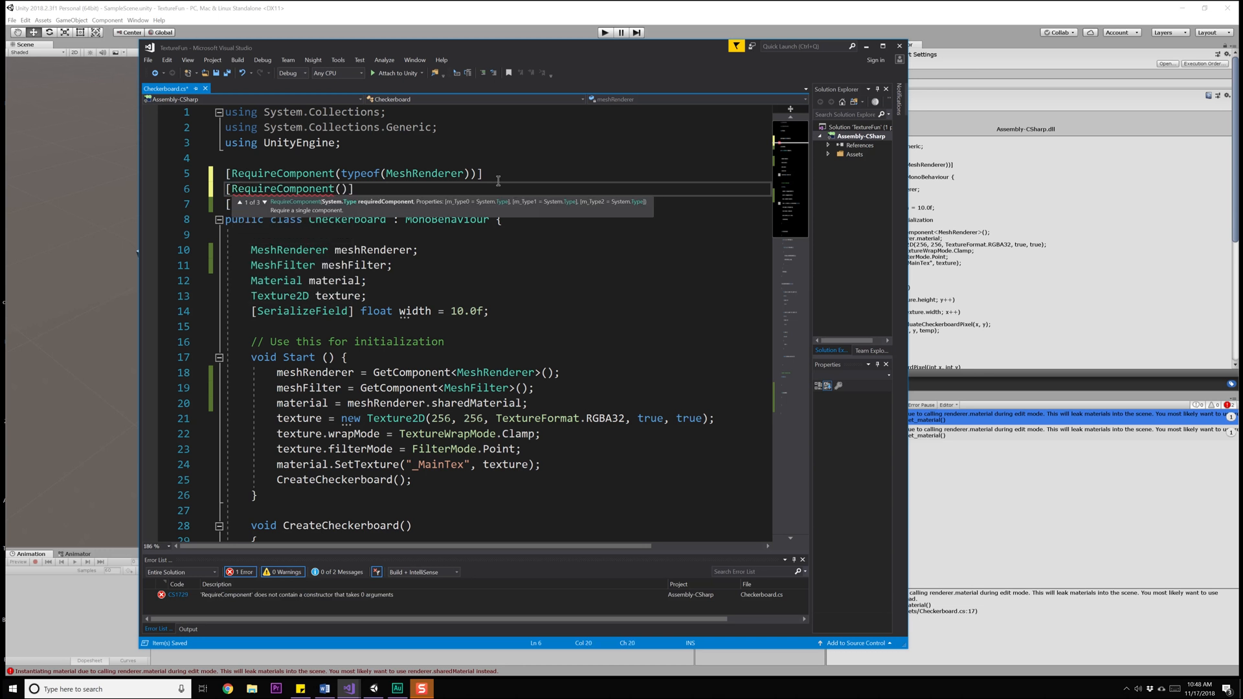
type("typeof(")
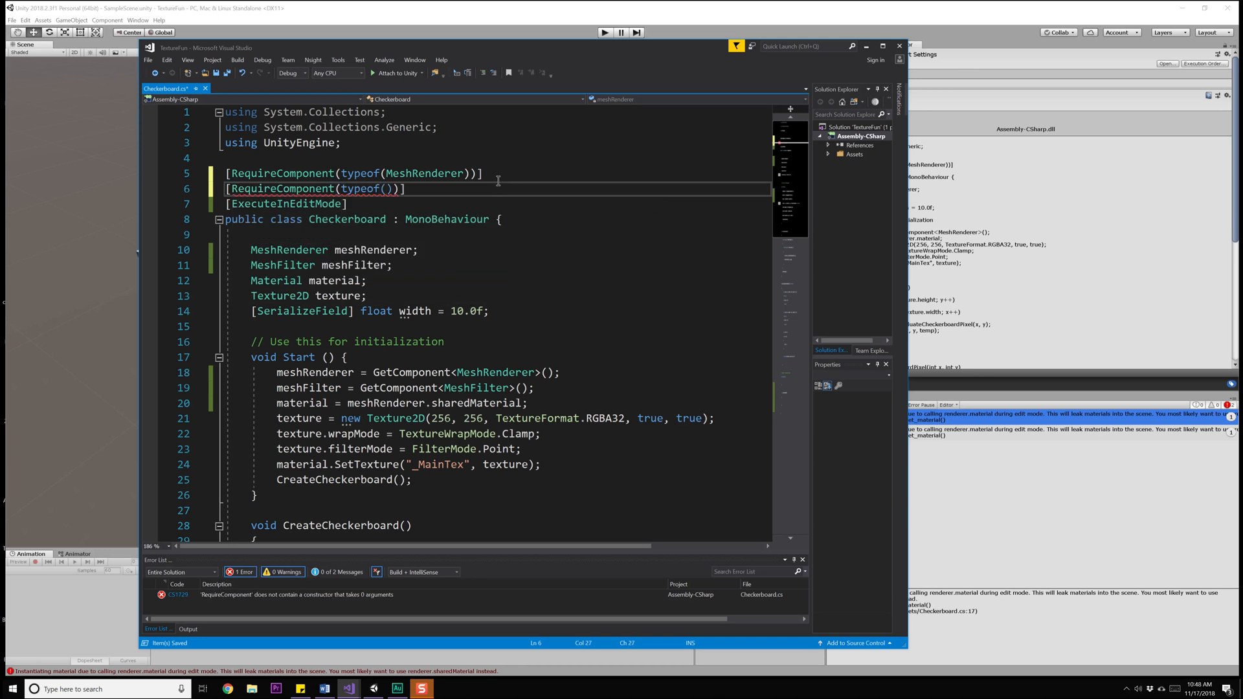
type("MeshFilte")
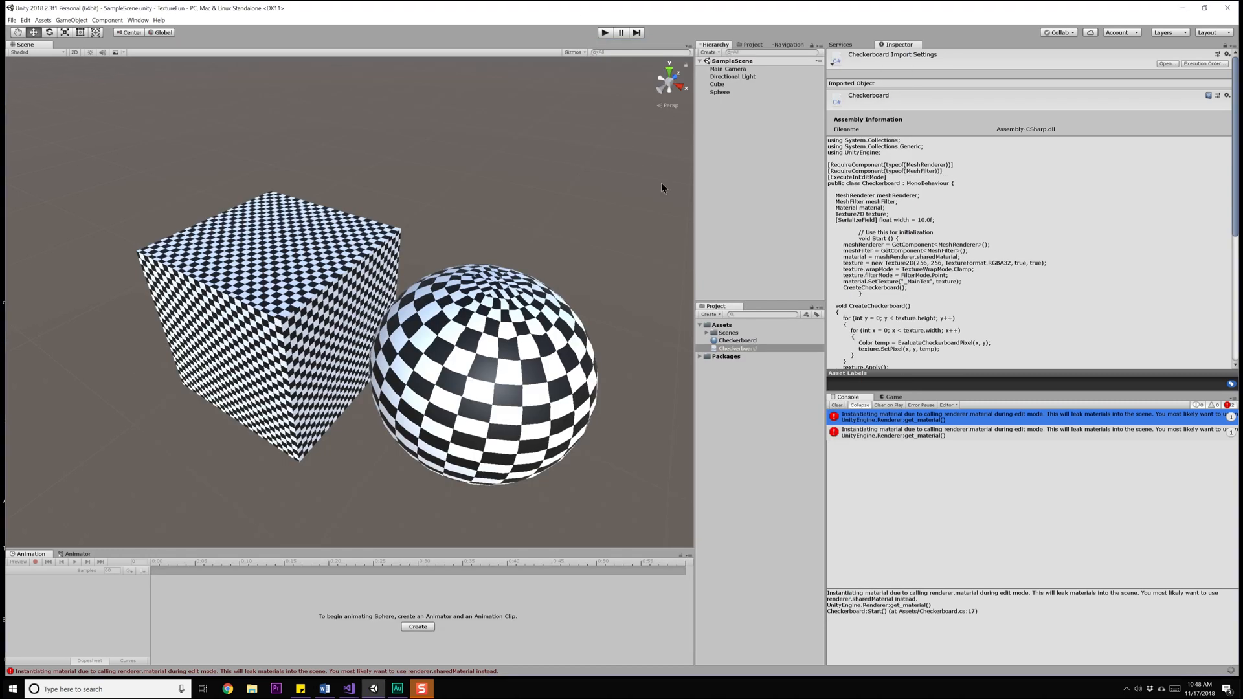
Clear the material-leak errors from Unity's Console
left_click(836, 404)
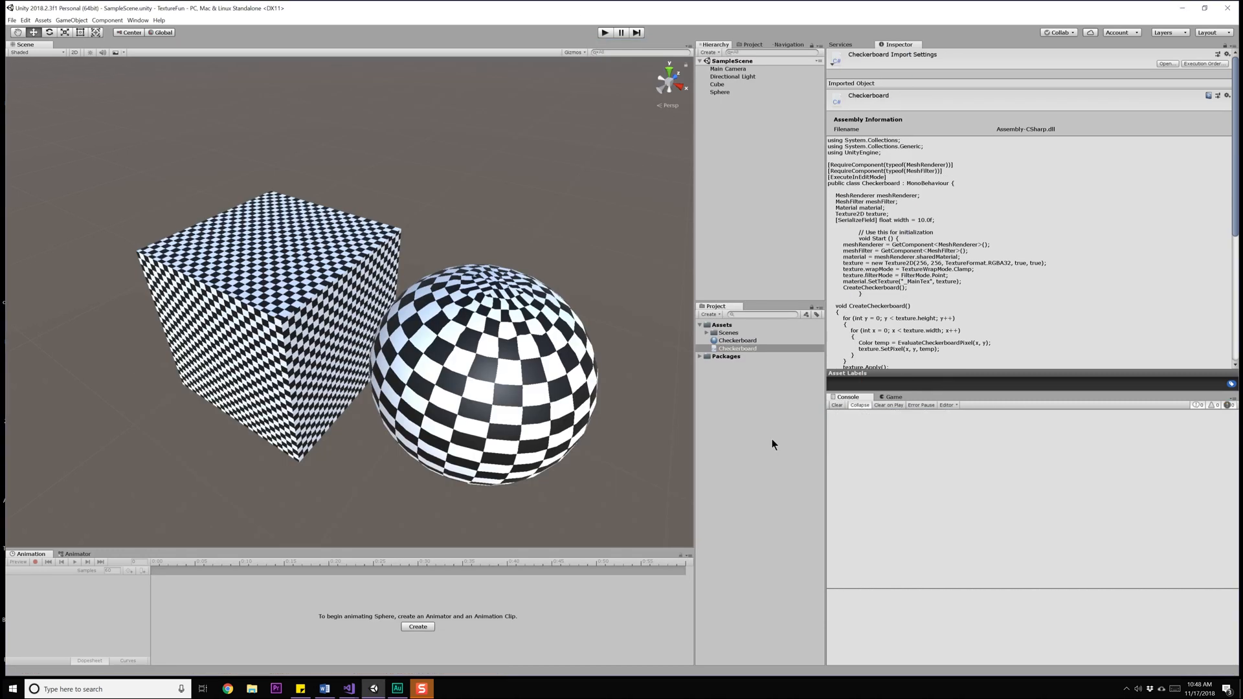
mouse_move(368, 439)
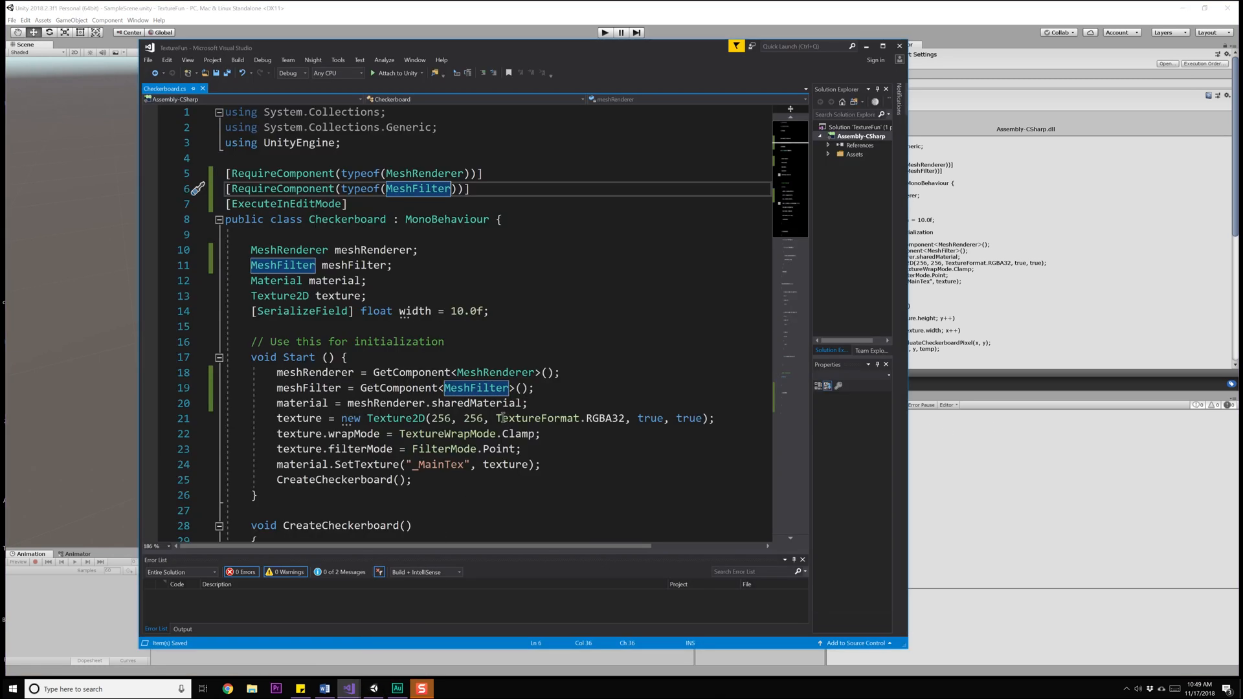
Write List<Vector3> newVertices = new List<Vector3>(meshFilter.sharedMesh.vertices); inside Calculate3DUVW
scroll("down", 3)
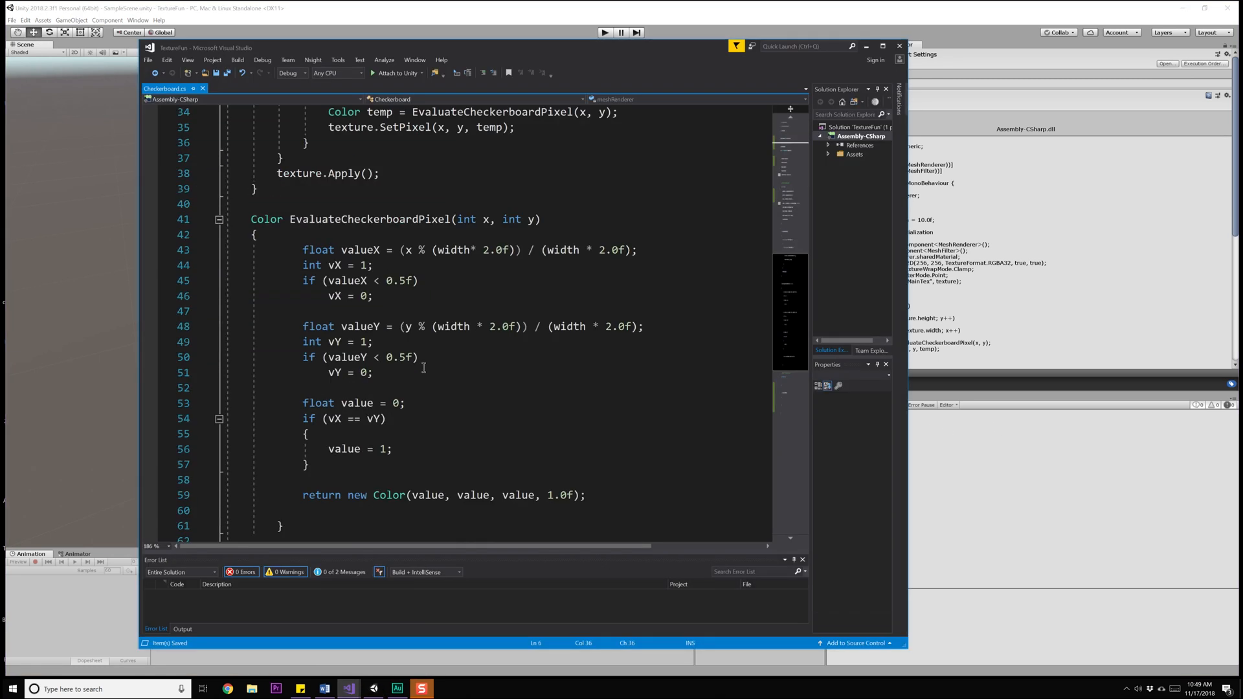
scroll("down", 3)
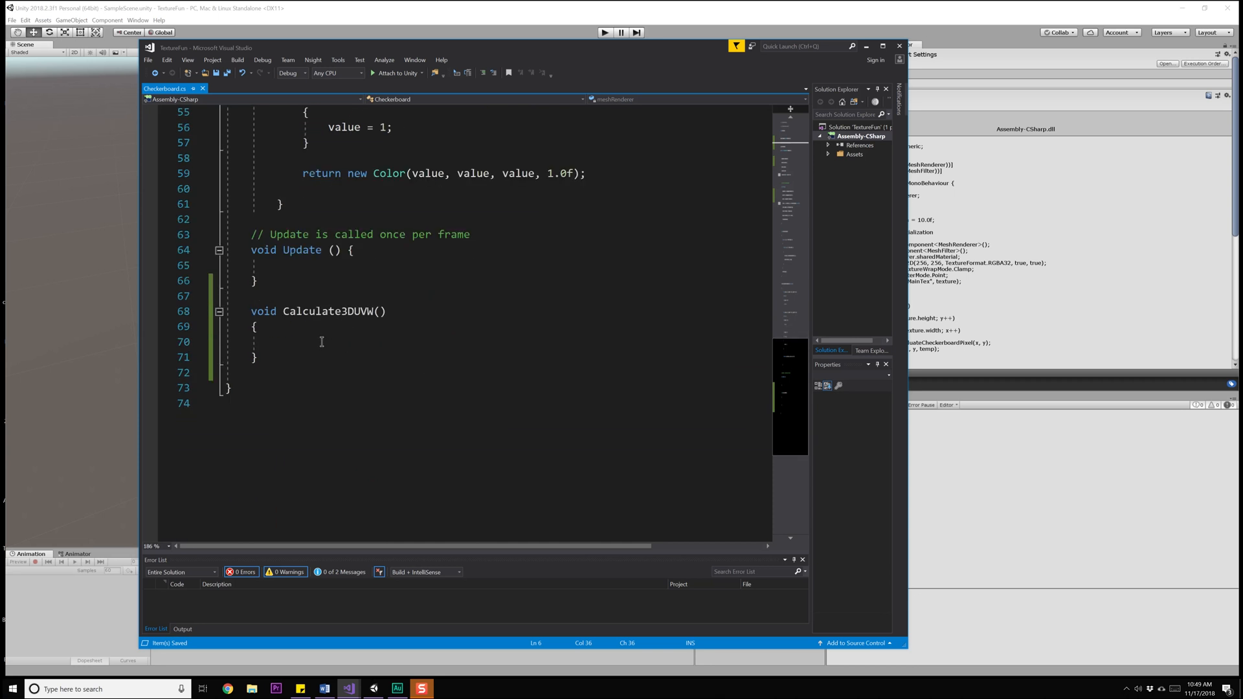
left_click(317, 341)
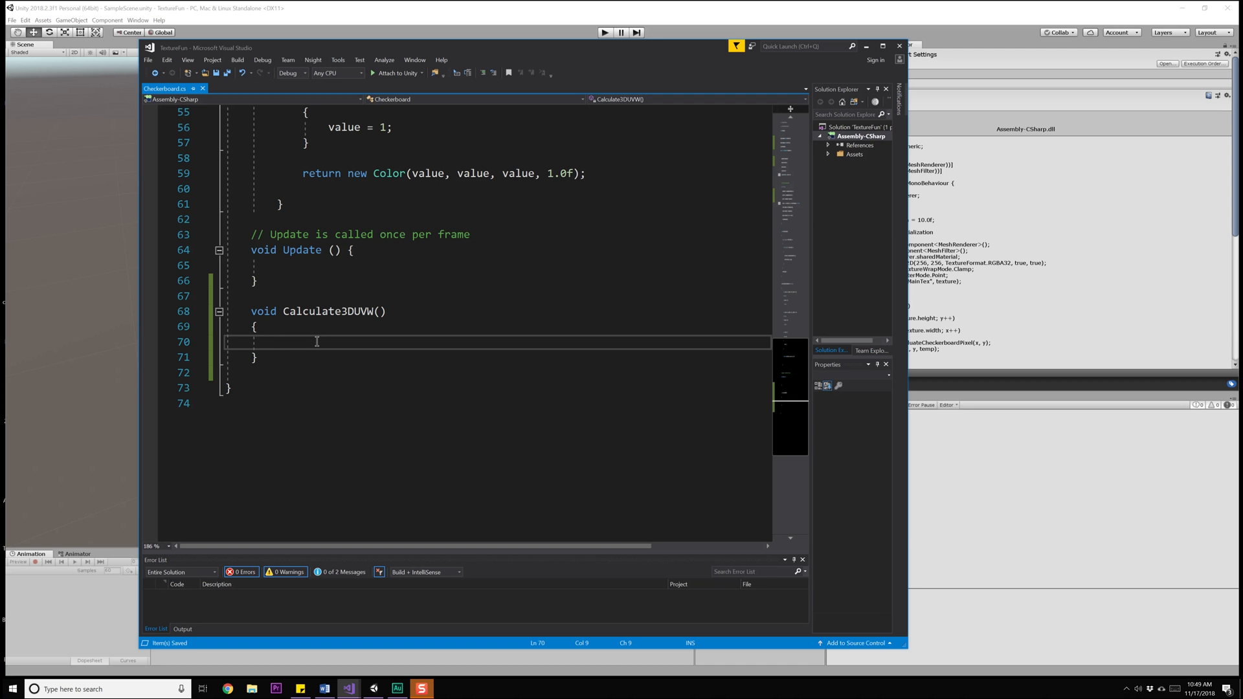
type("List<Vector3> newVertices =")
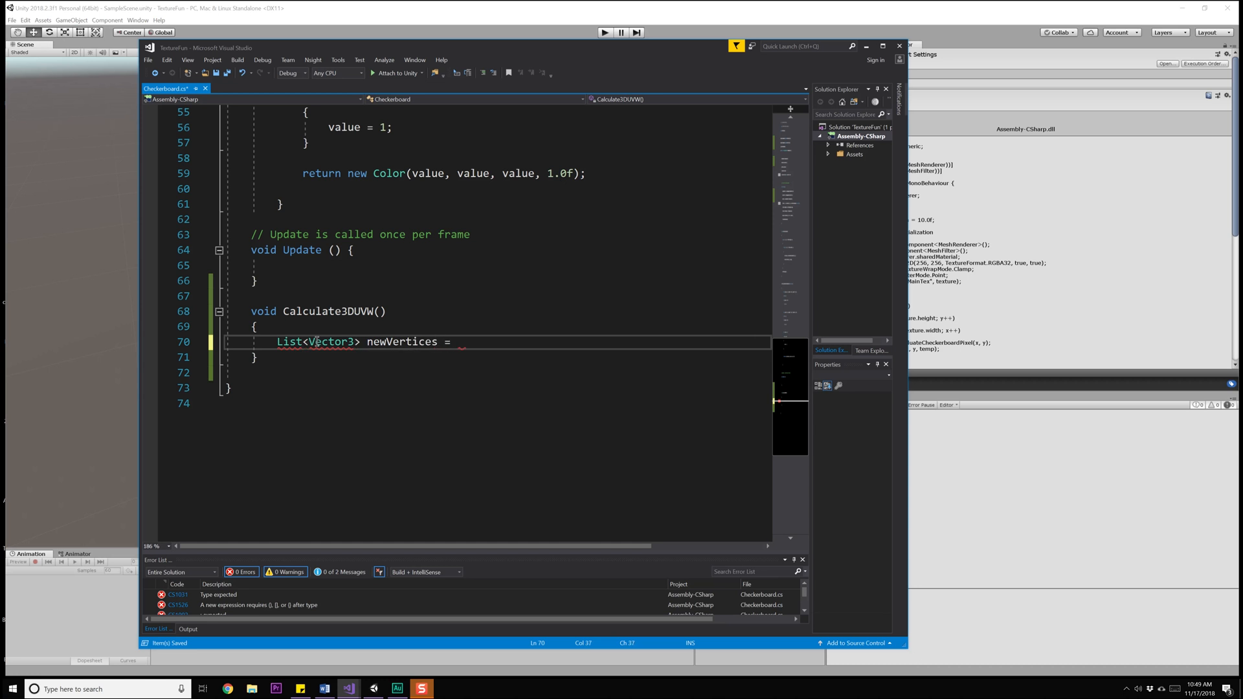
type("new List<>")
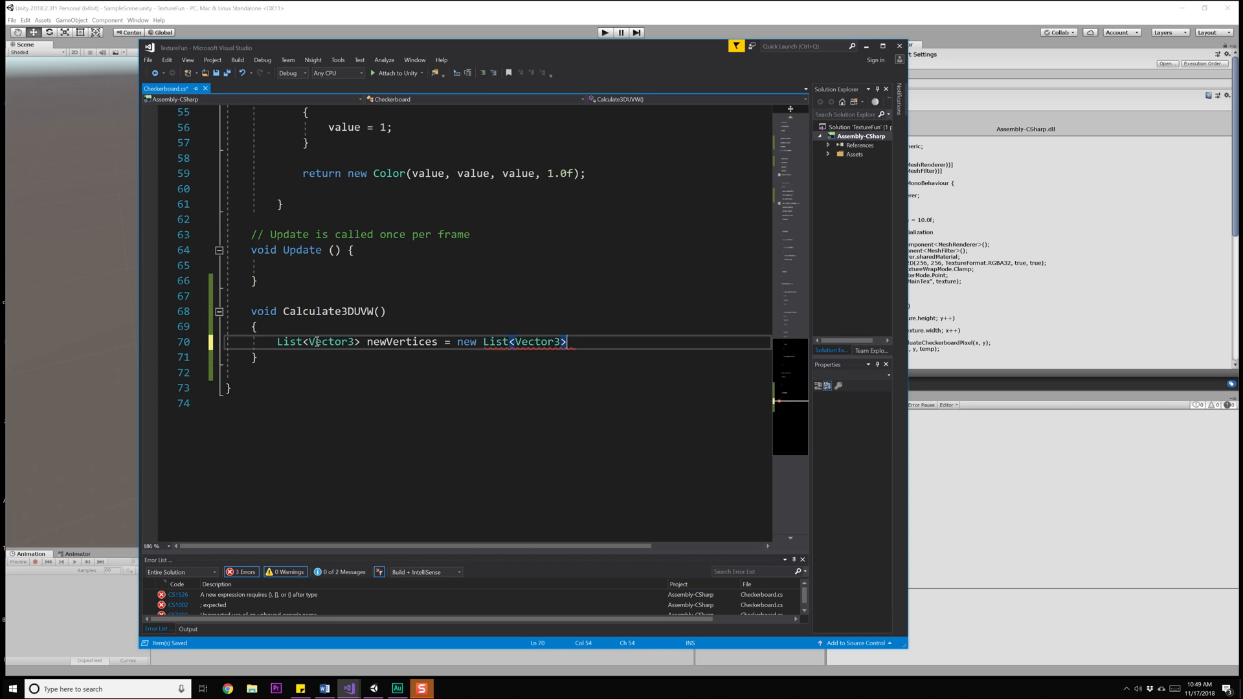
type("(m)")
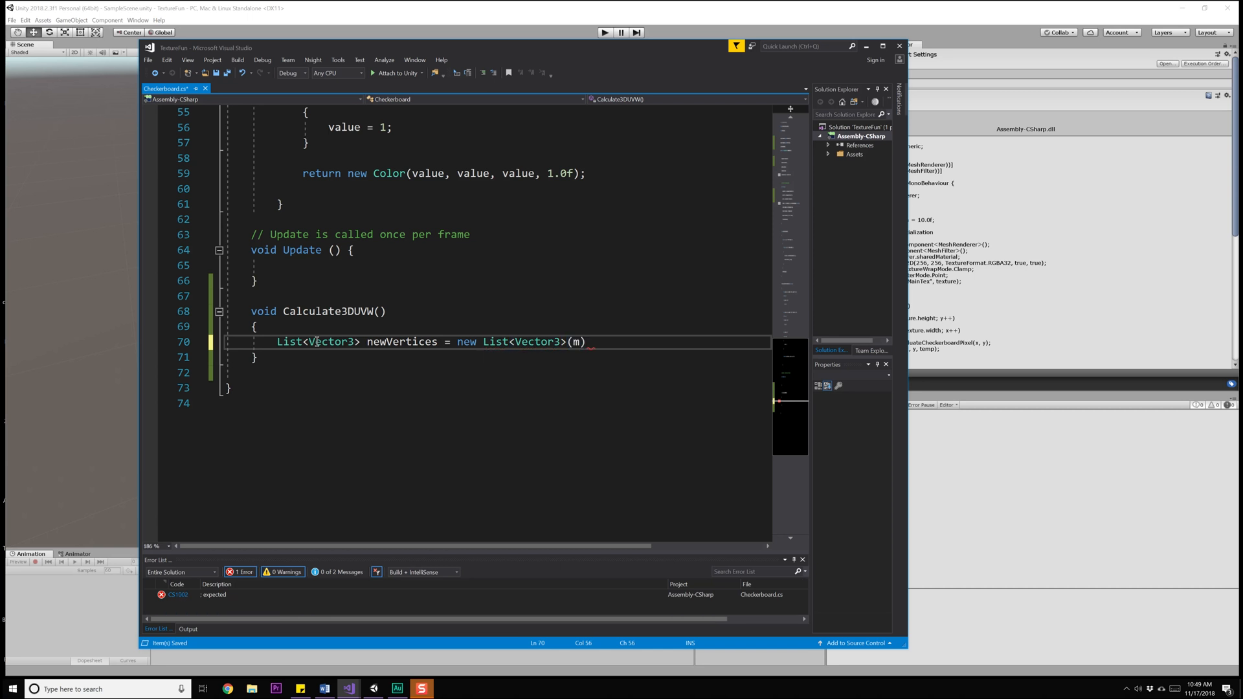
type("eshFilter.sharedMesh.vertices")
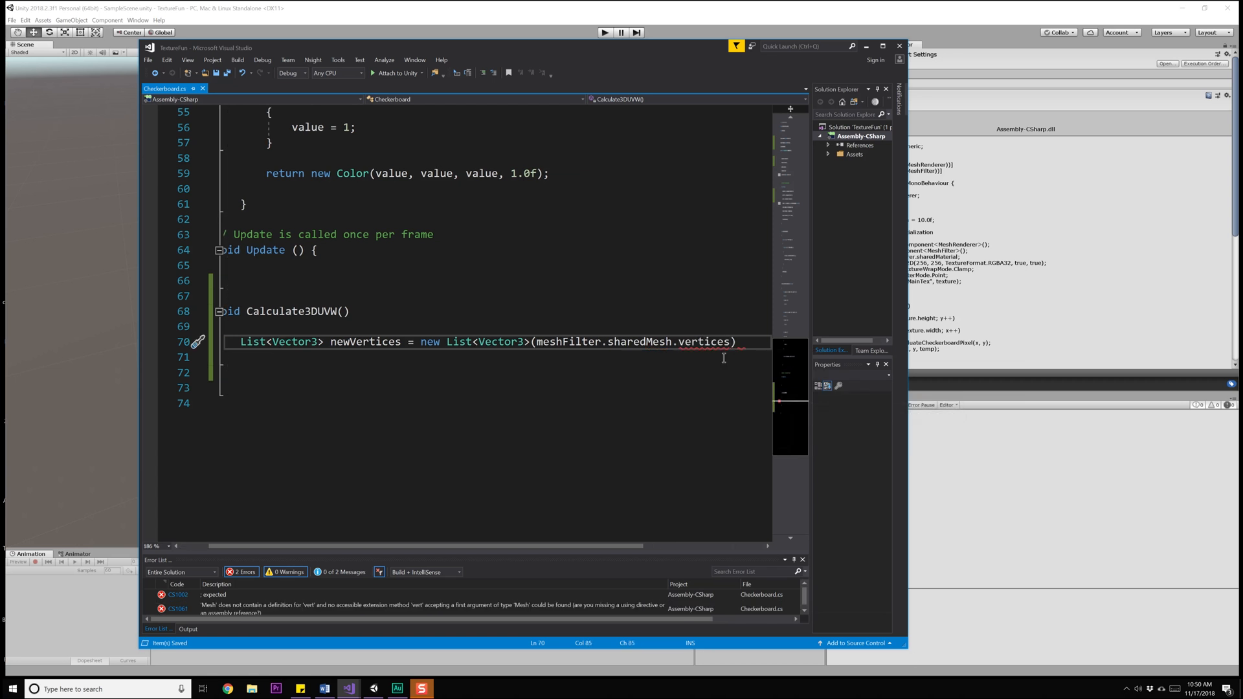
double_click(704, 342)
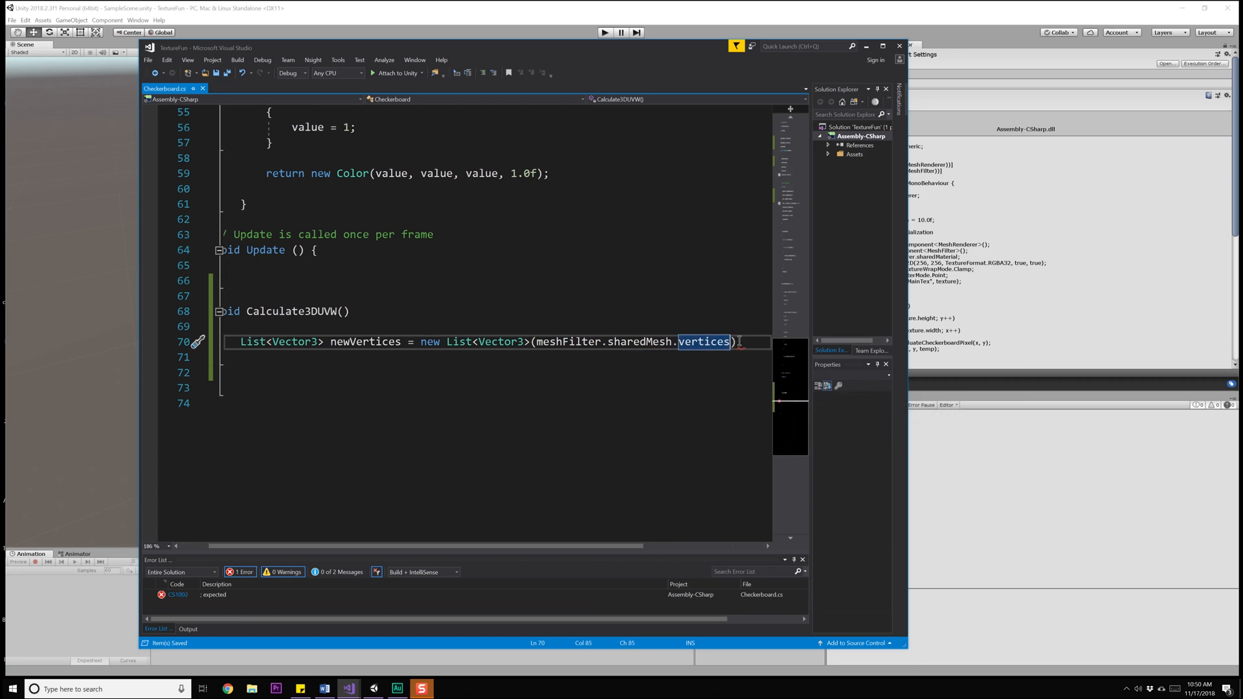
type(";")
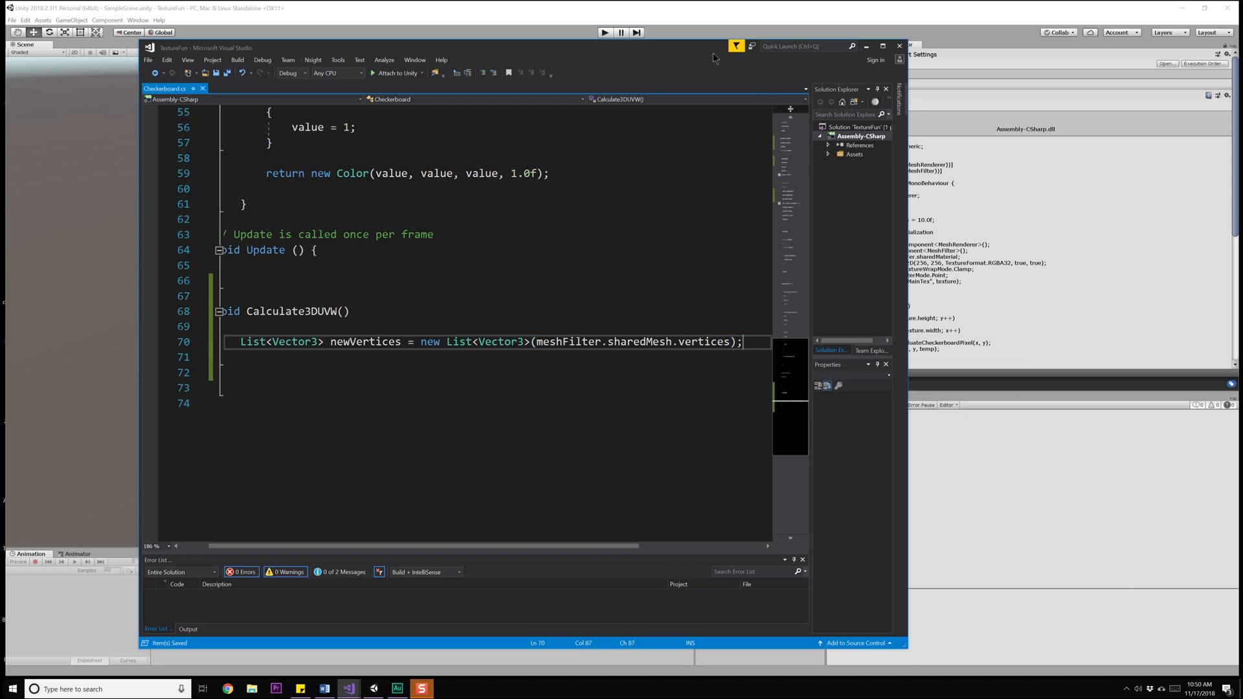
Write a for loop header iterating i from 0 to newVertices.Count
left_click(889, 45)
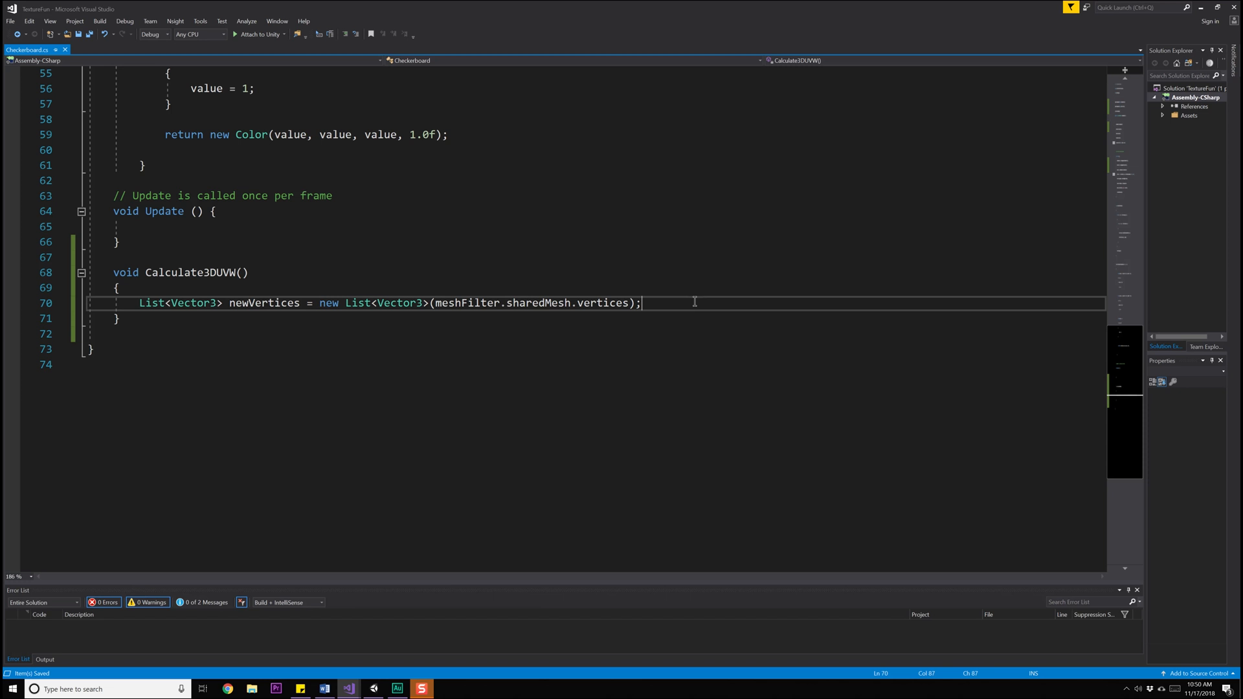
type("fo")
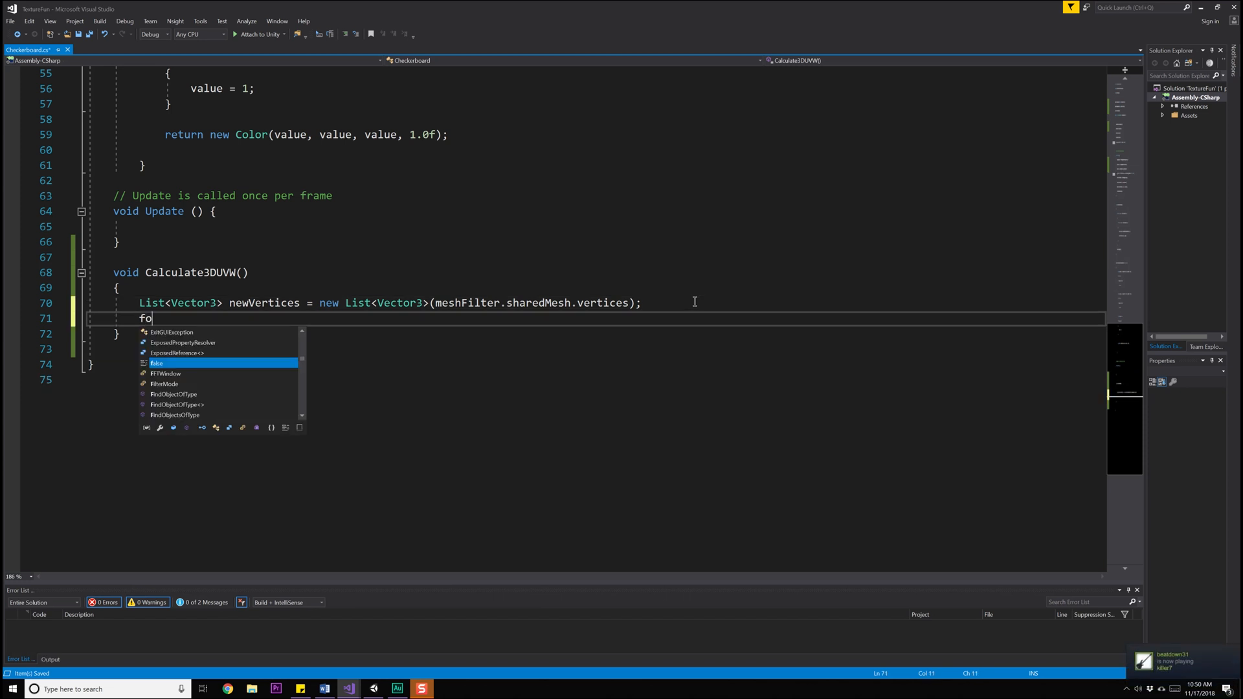
type("r(in)")
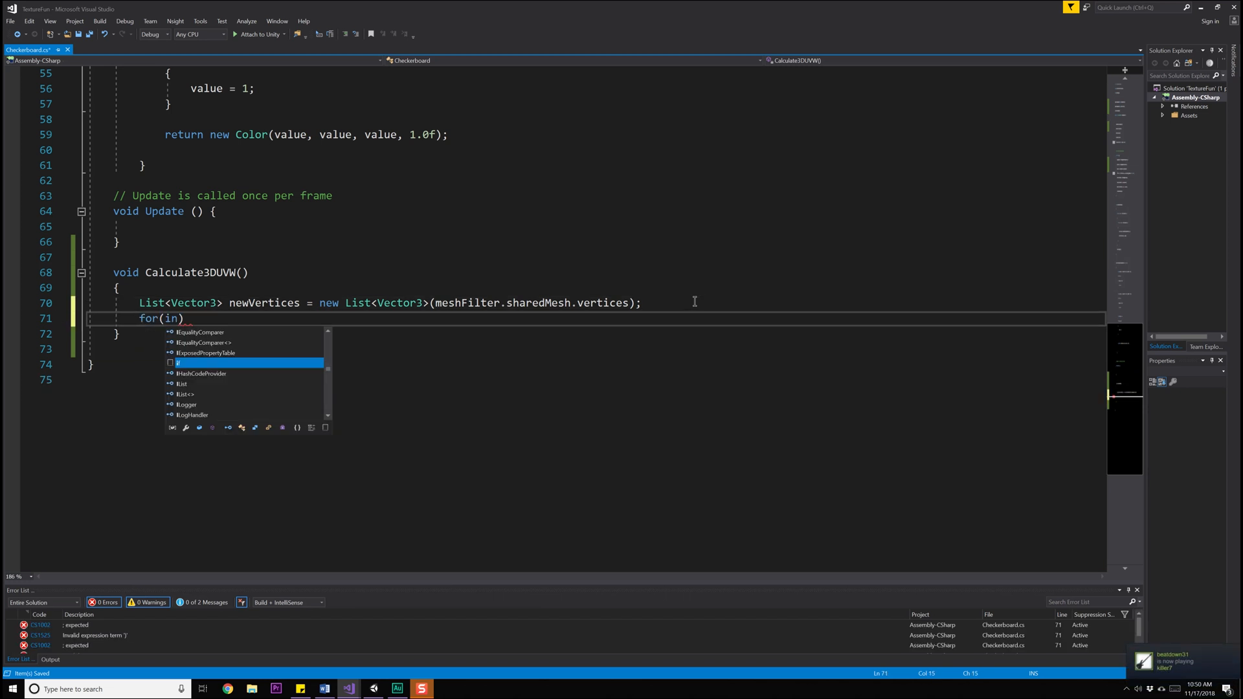
type("int i =")
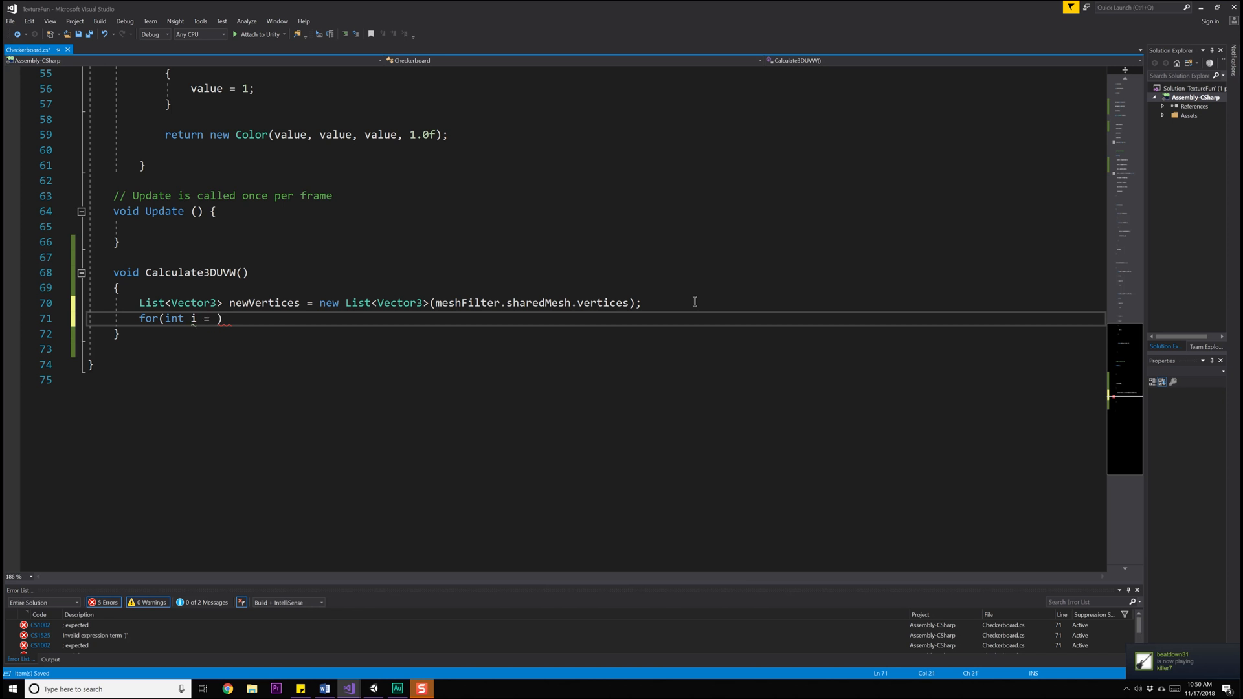
type("0; i <")
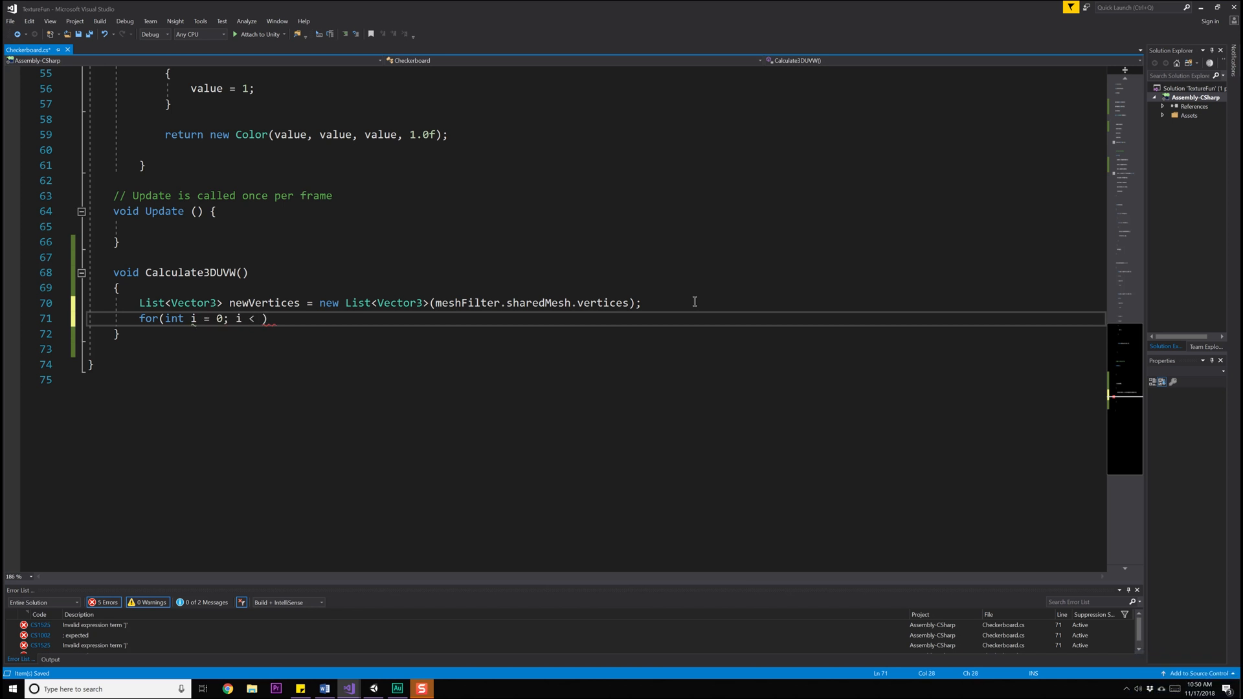
type("newVertices.Count")
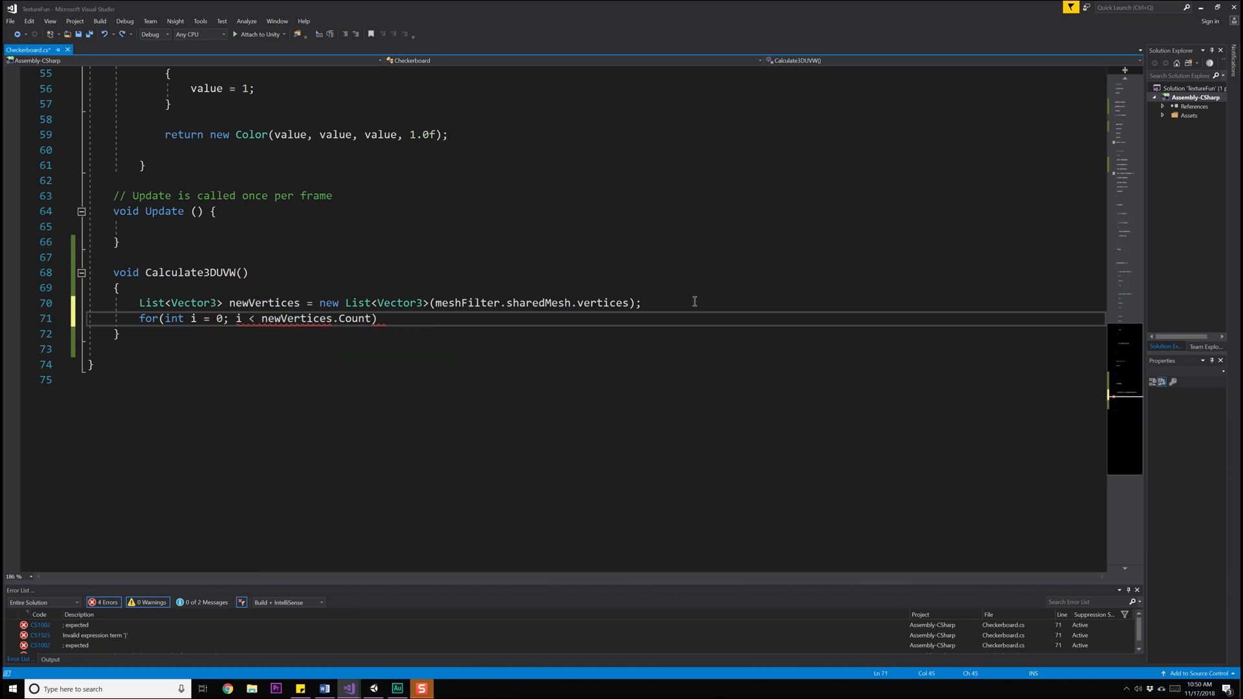
type("; i++)")
type("{")
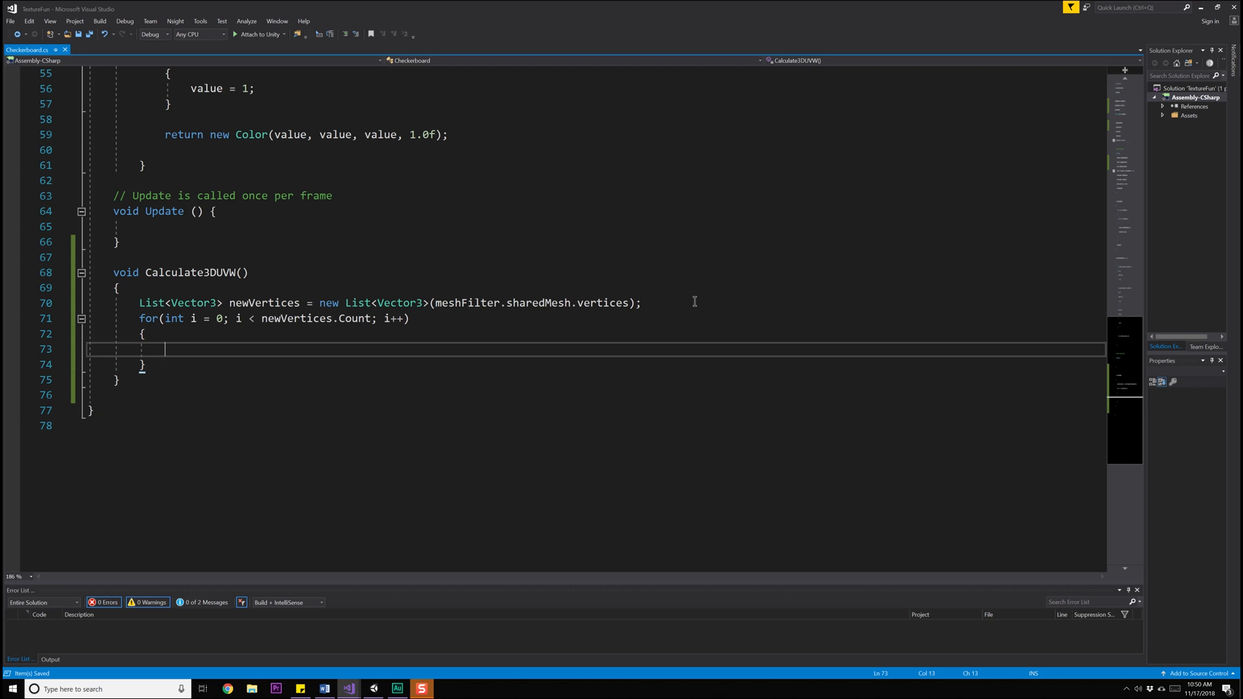
Set newVertices[i] = transform.TransformPoint(newVertices[i]); inside the loop body
type("n")
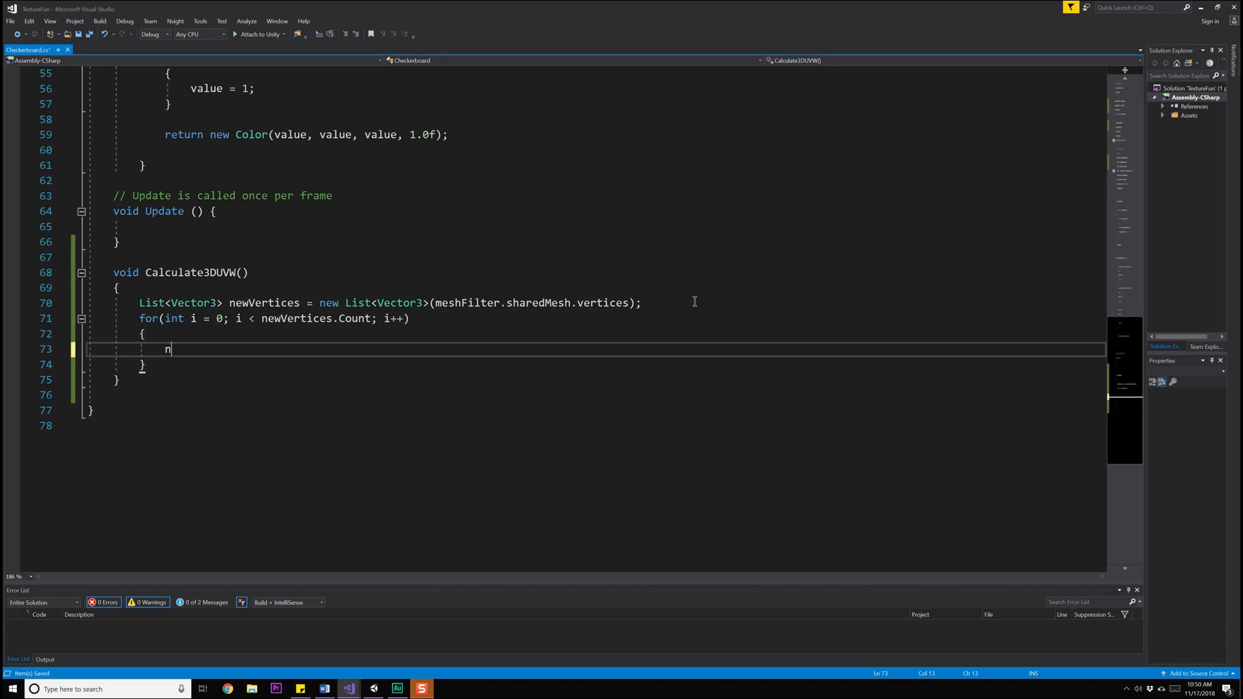
type("ewVertices")
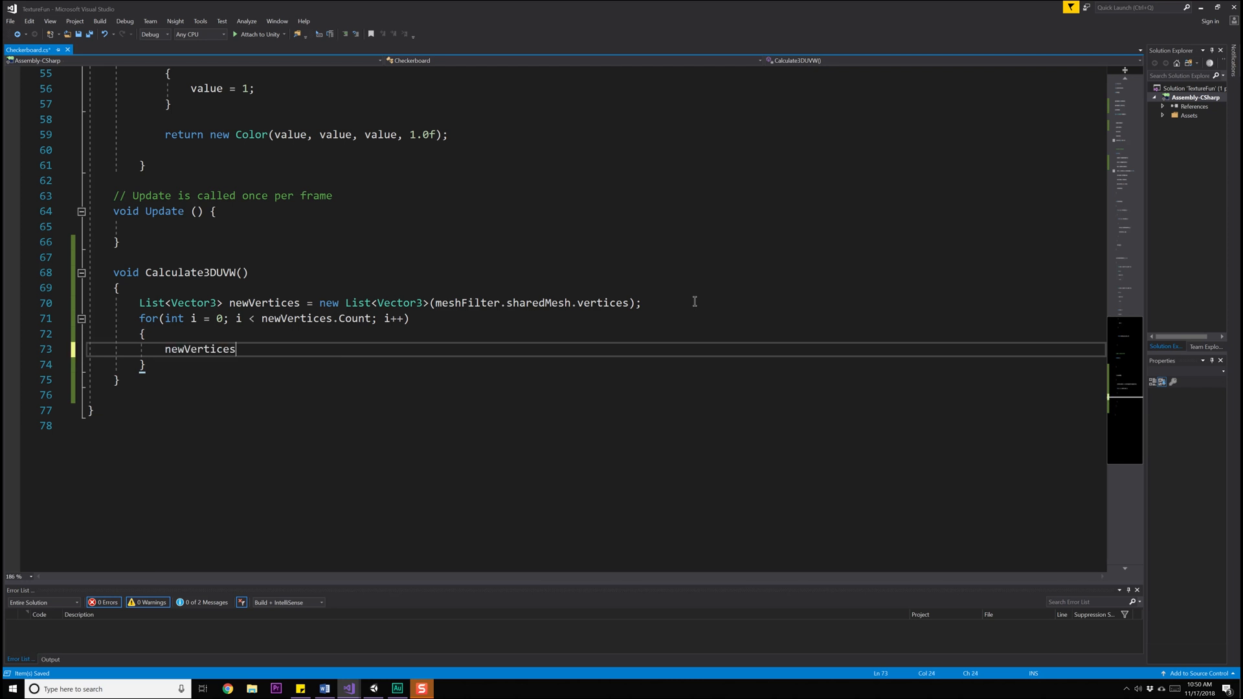
type("[i]")
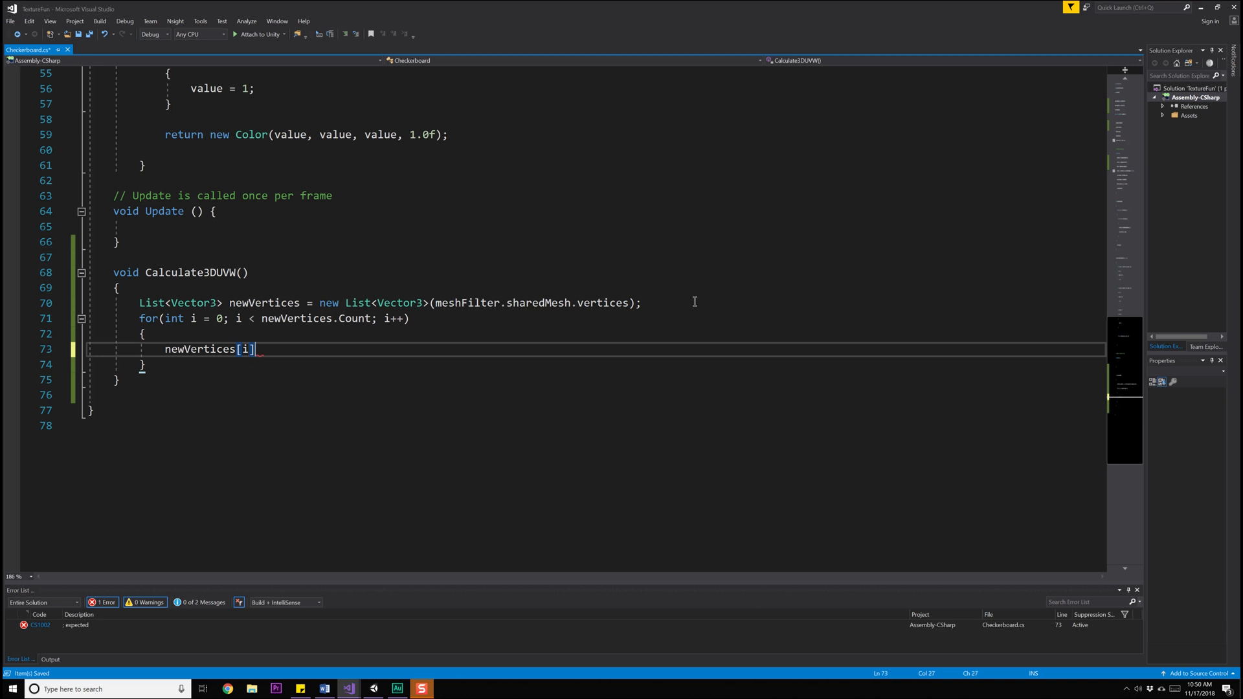
type("= trans")
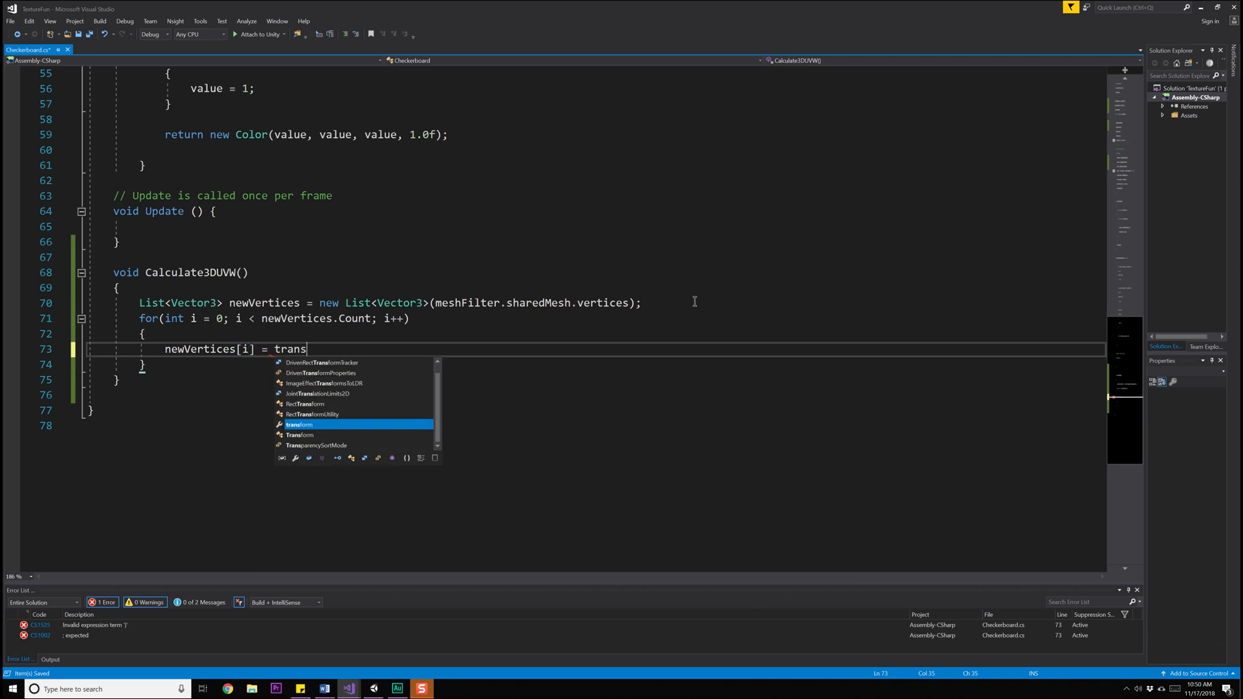
type("form.TransformPoint()")
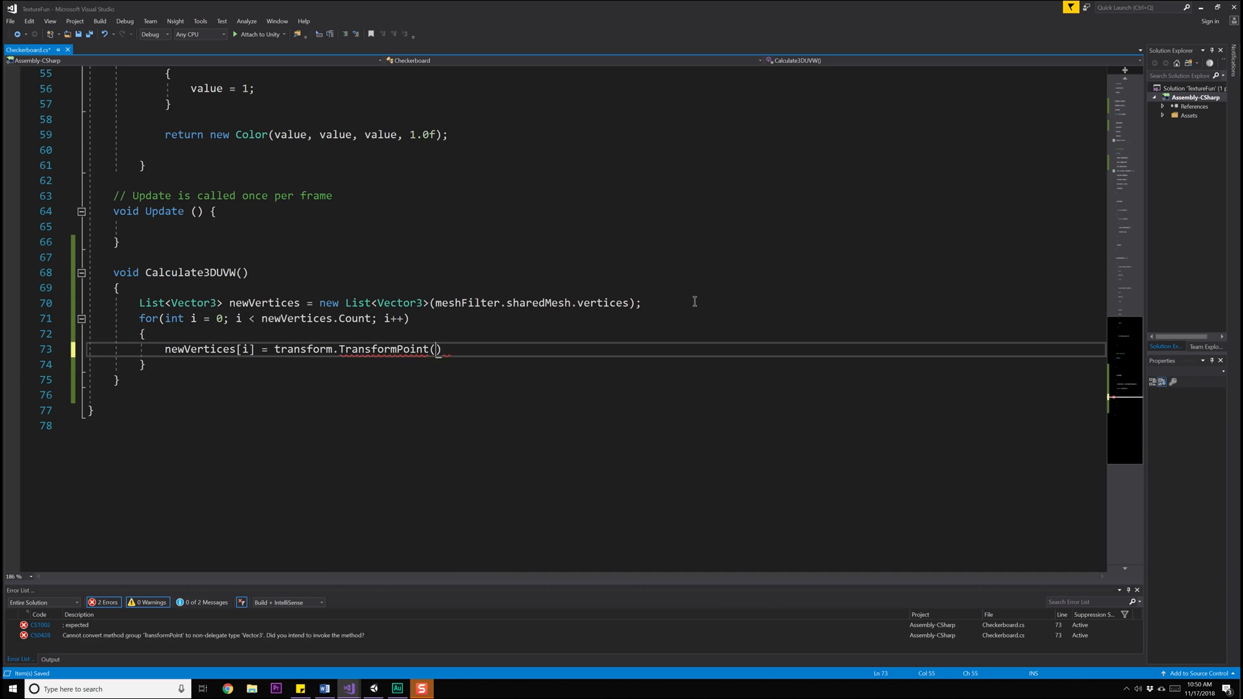
type("newVertices[i")
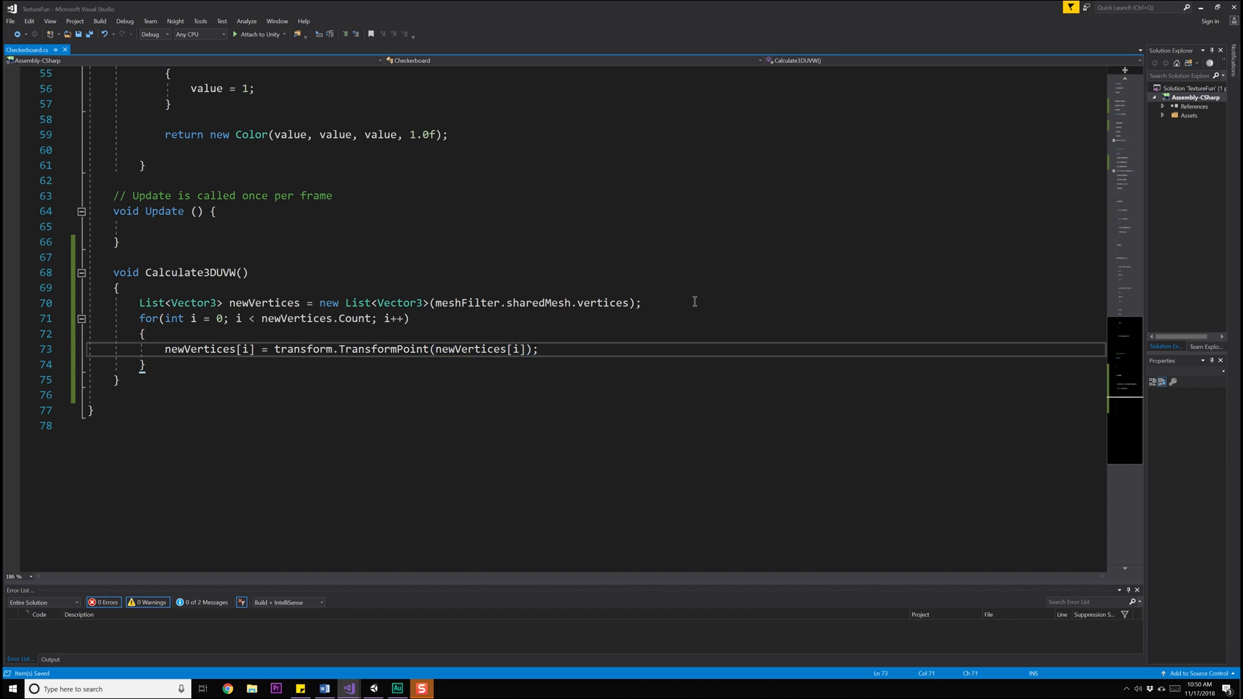
key("enter")
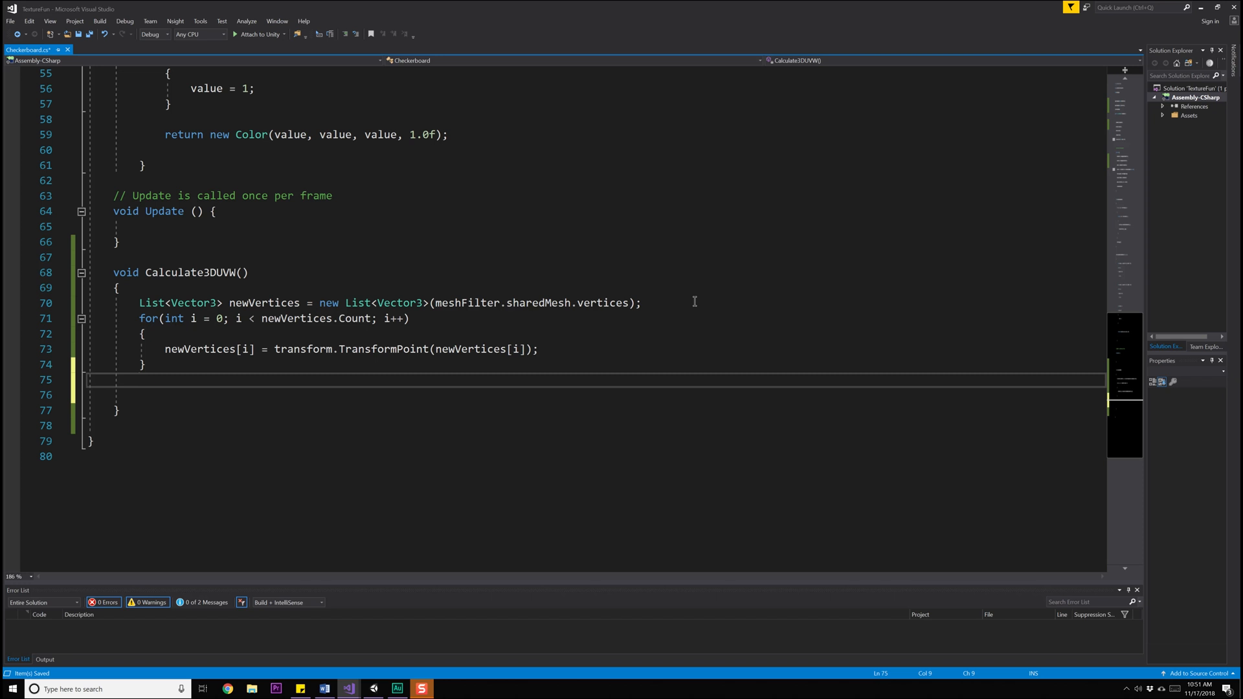
type("meshF")
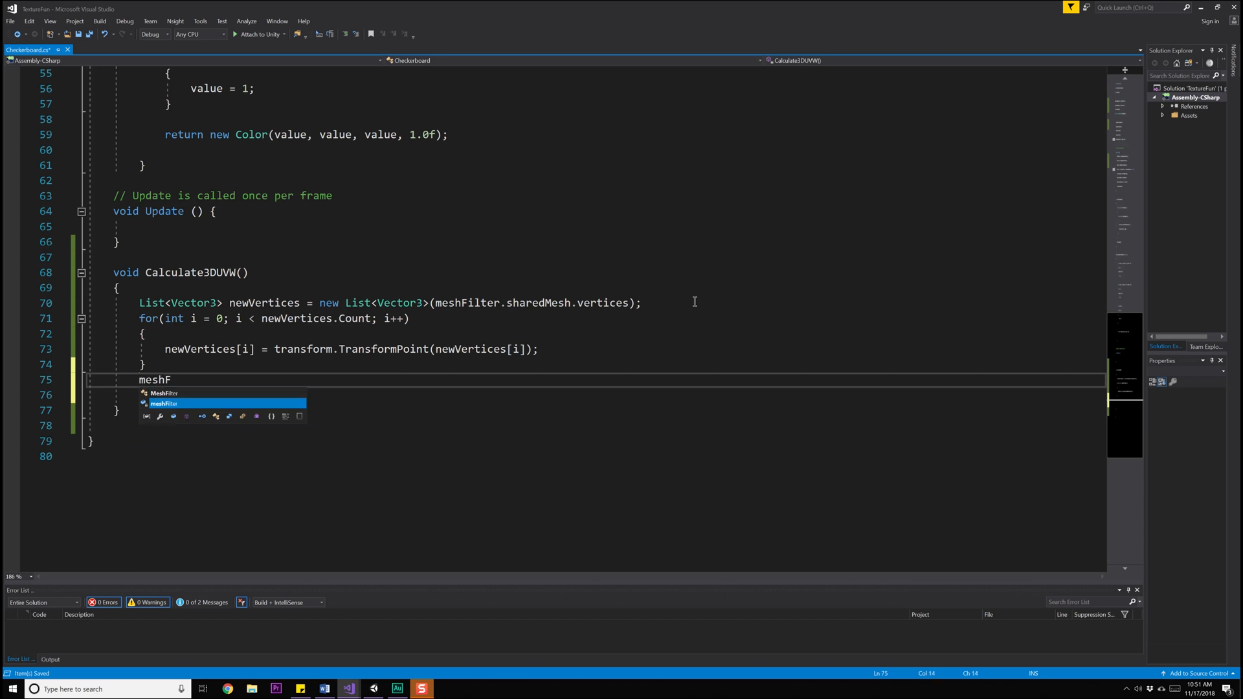
type("ilter.mesh")
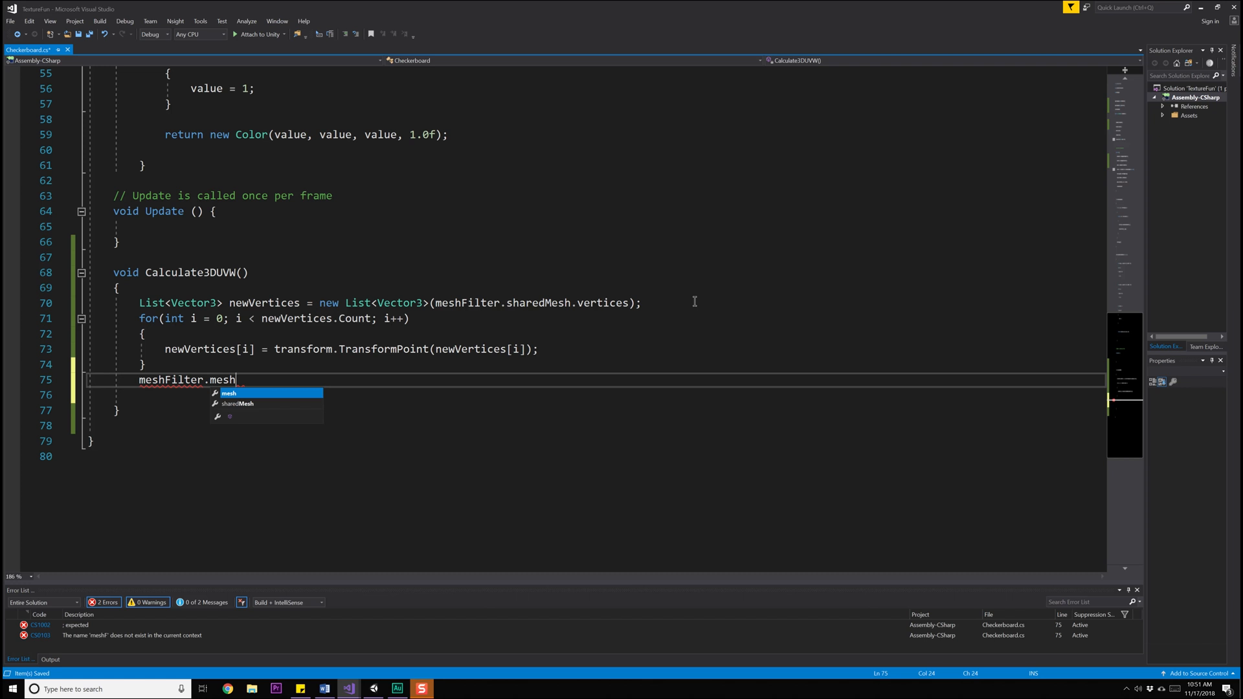
type(".setUVs(")
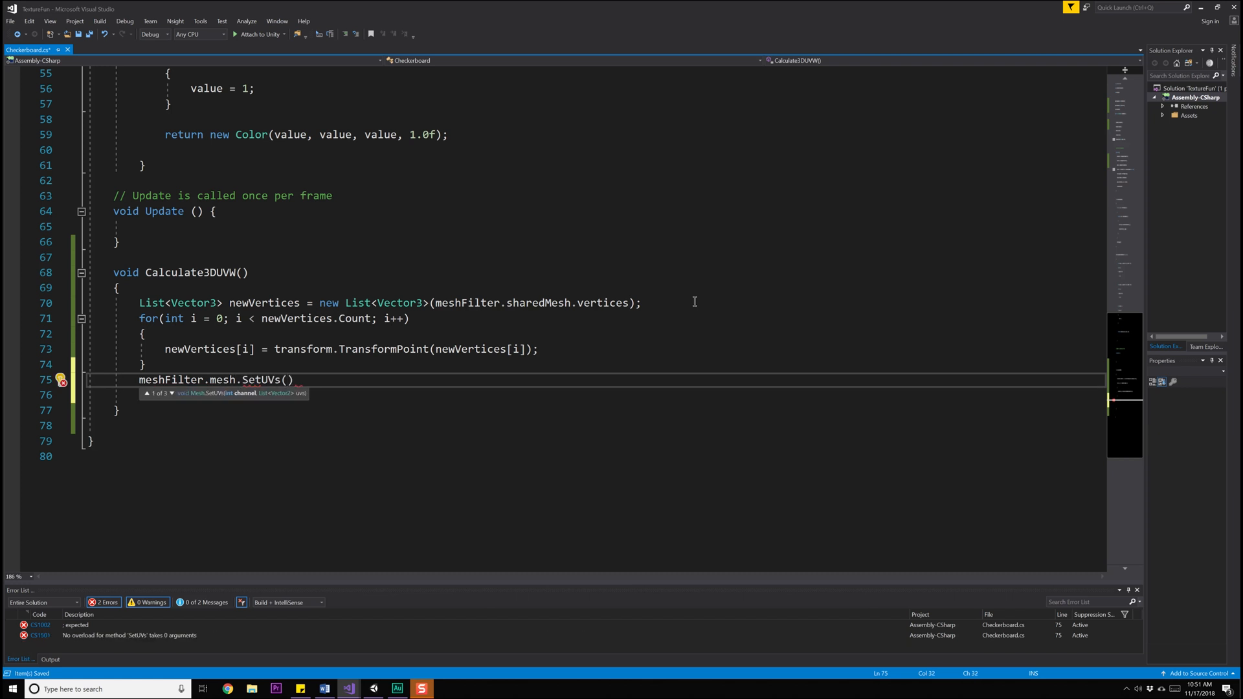
type("newVertices")
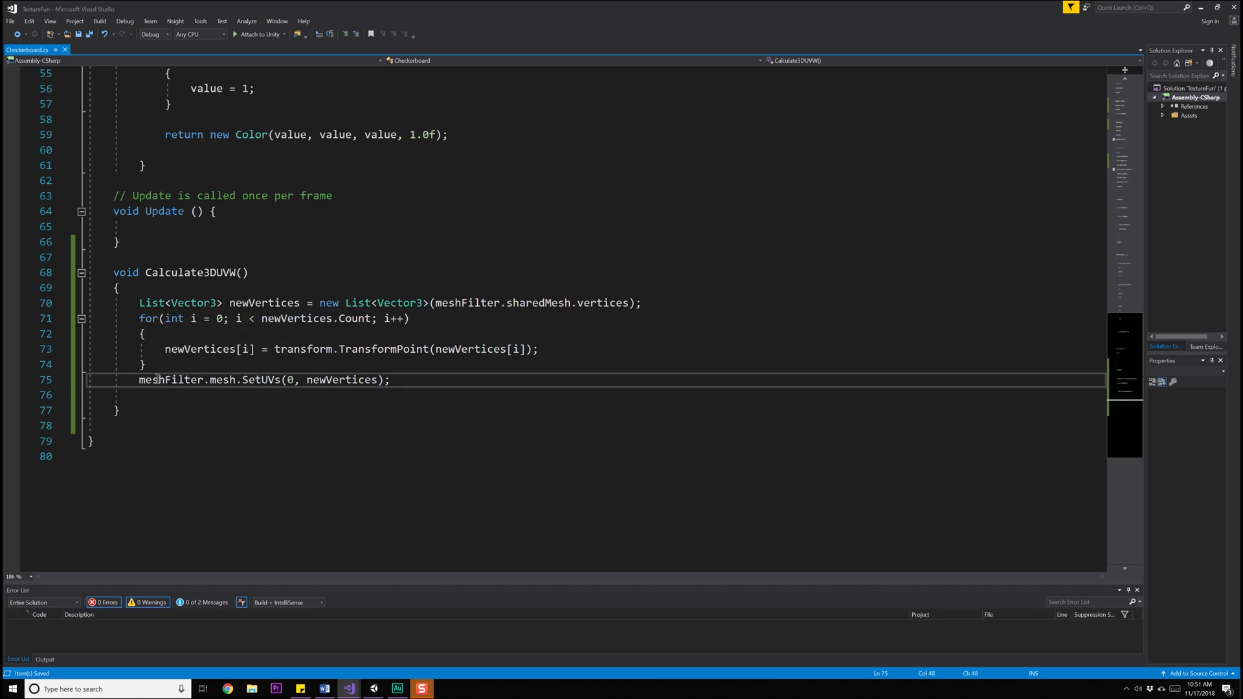
mouse_move(166, 379)
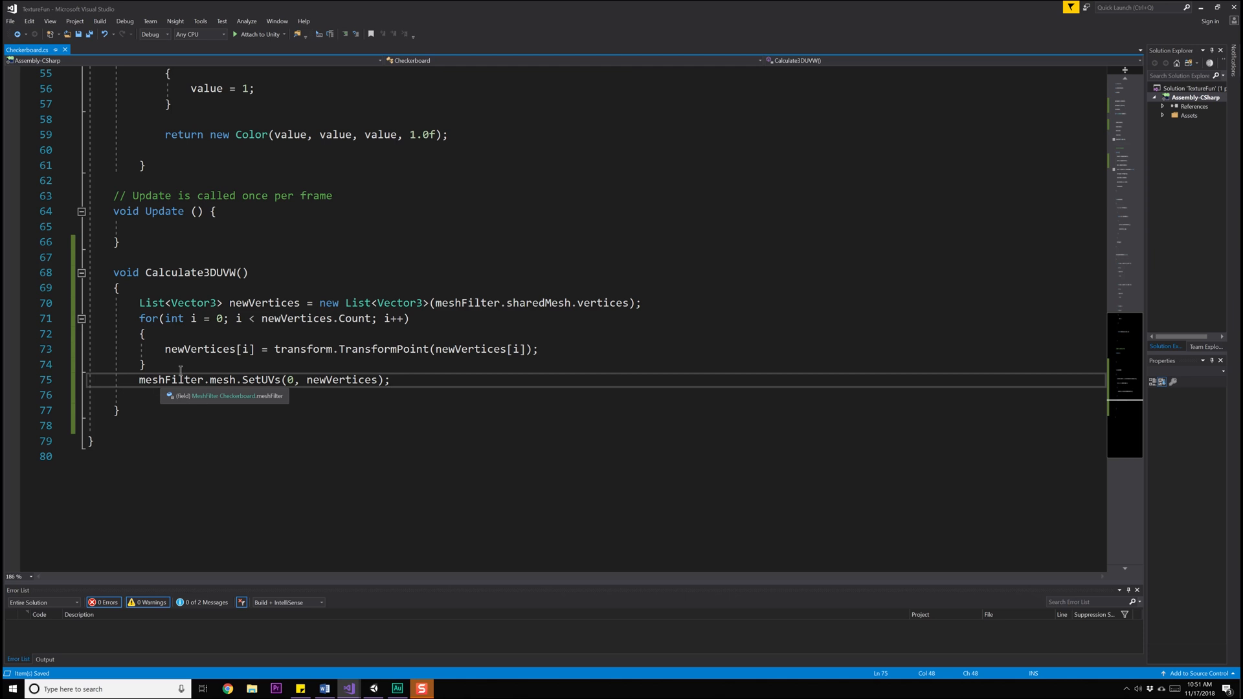
scroll("up", 3)
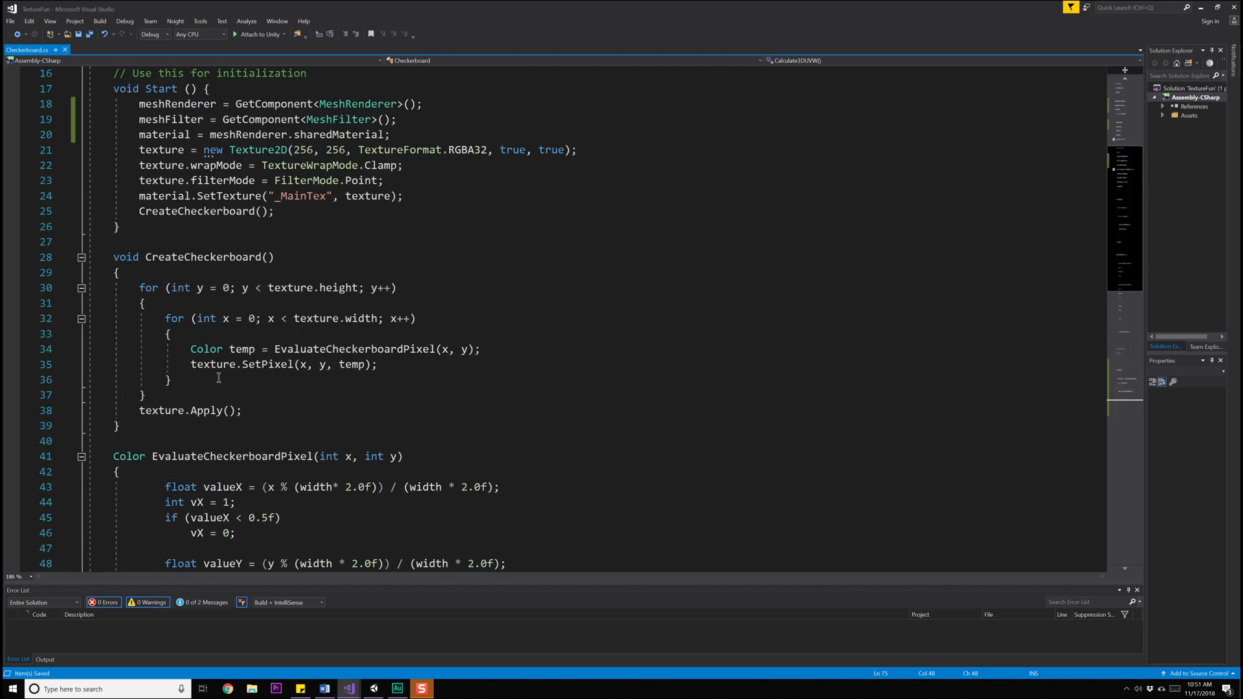
scroll("down", 3)
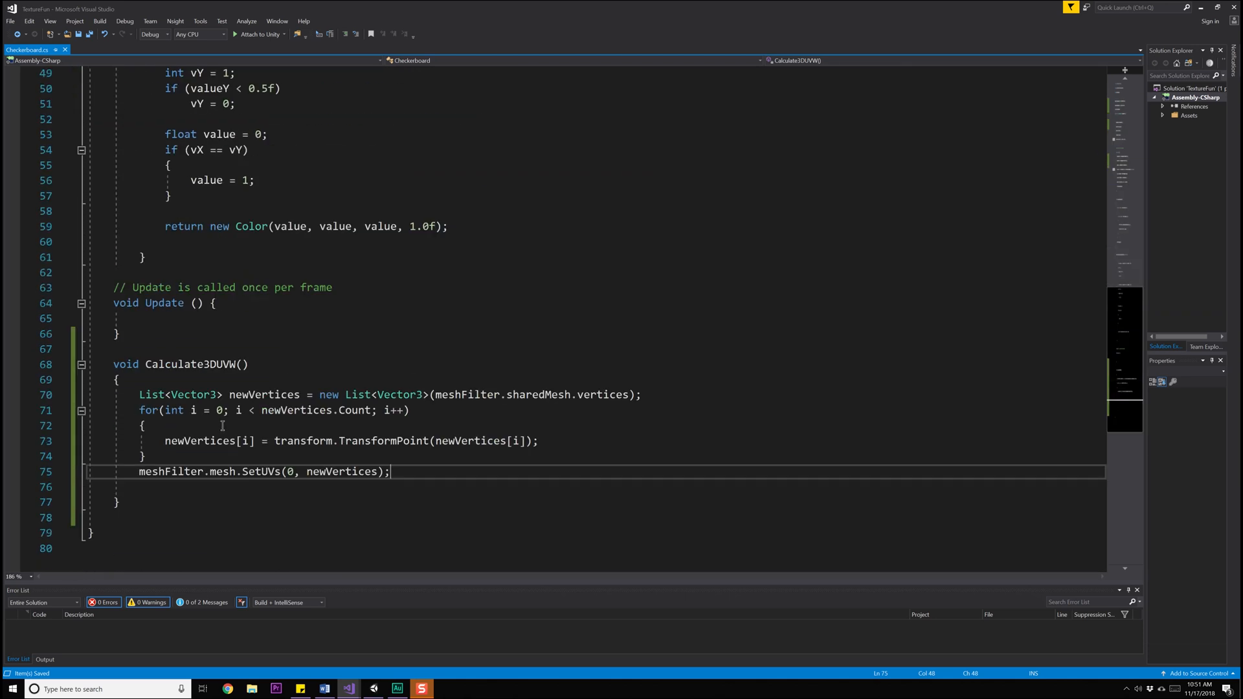
left_click(198, 227)
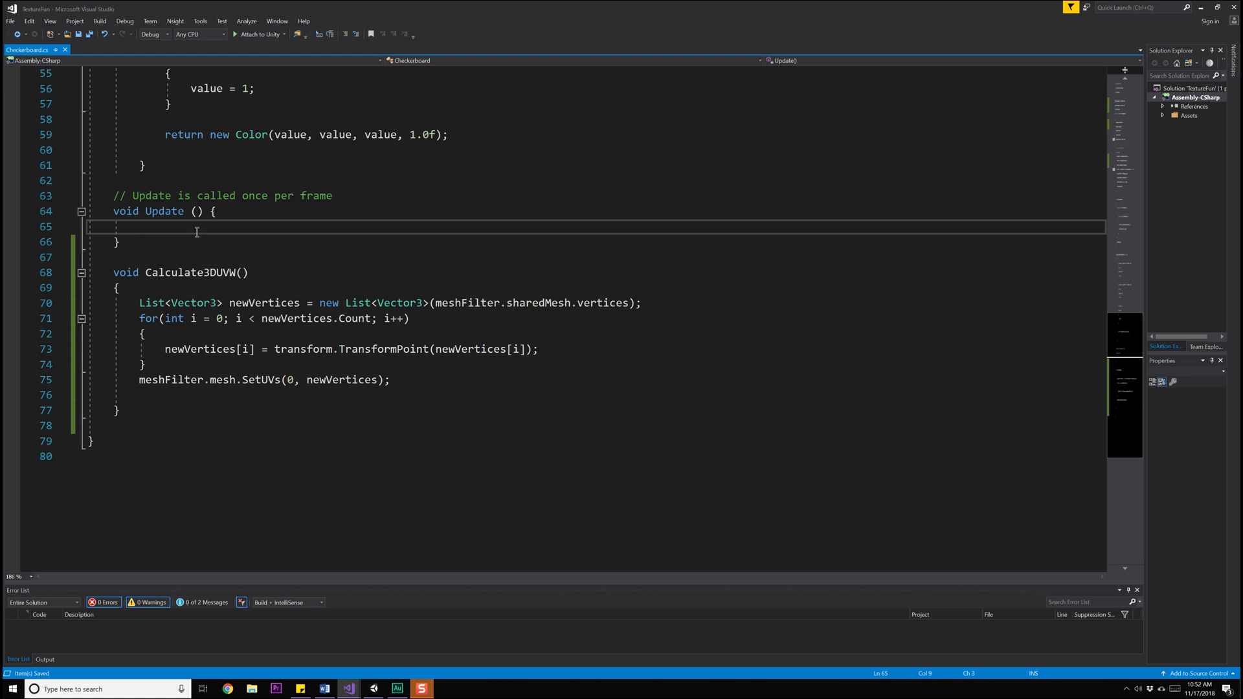
In Update, call Calculate3DUVW() inside if(transform.hasChanged) and reset hasChanged to false
type("if(")
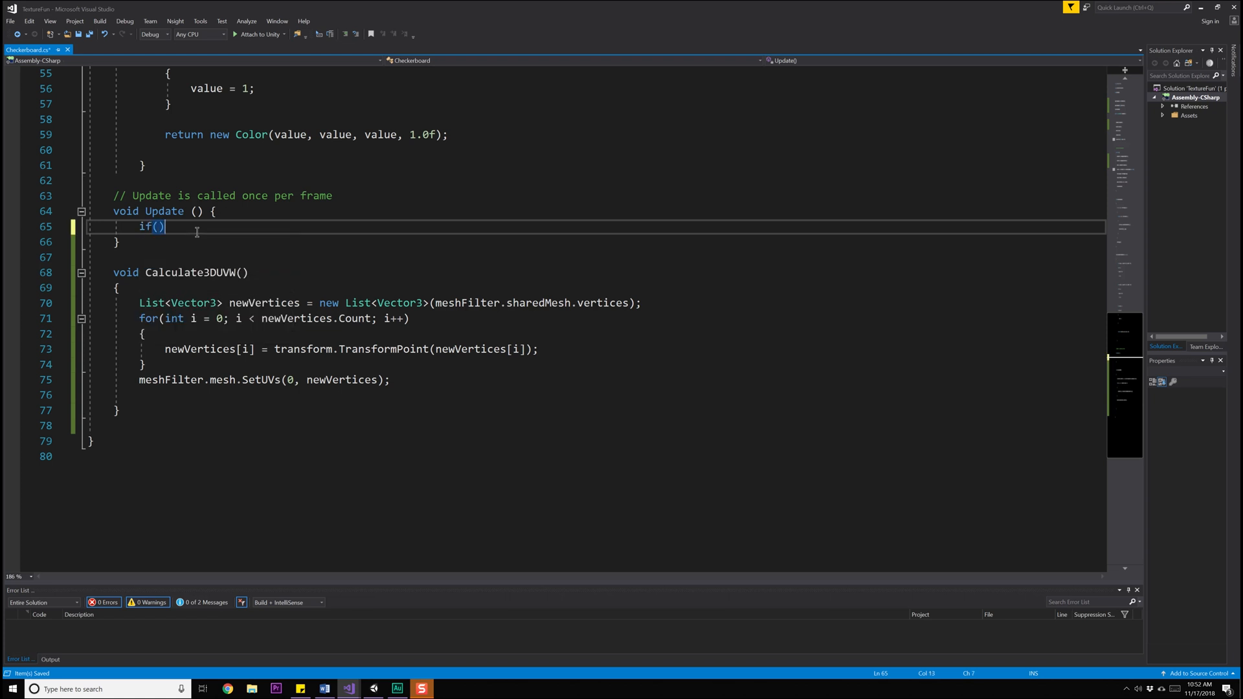
type("transform")
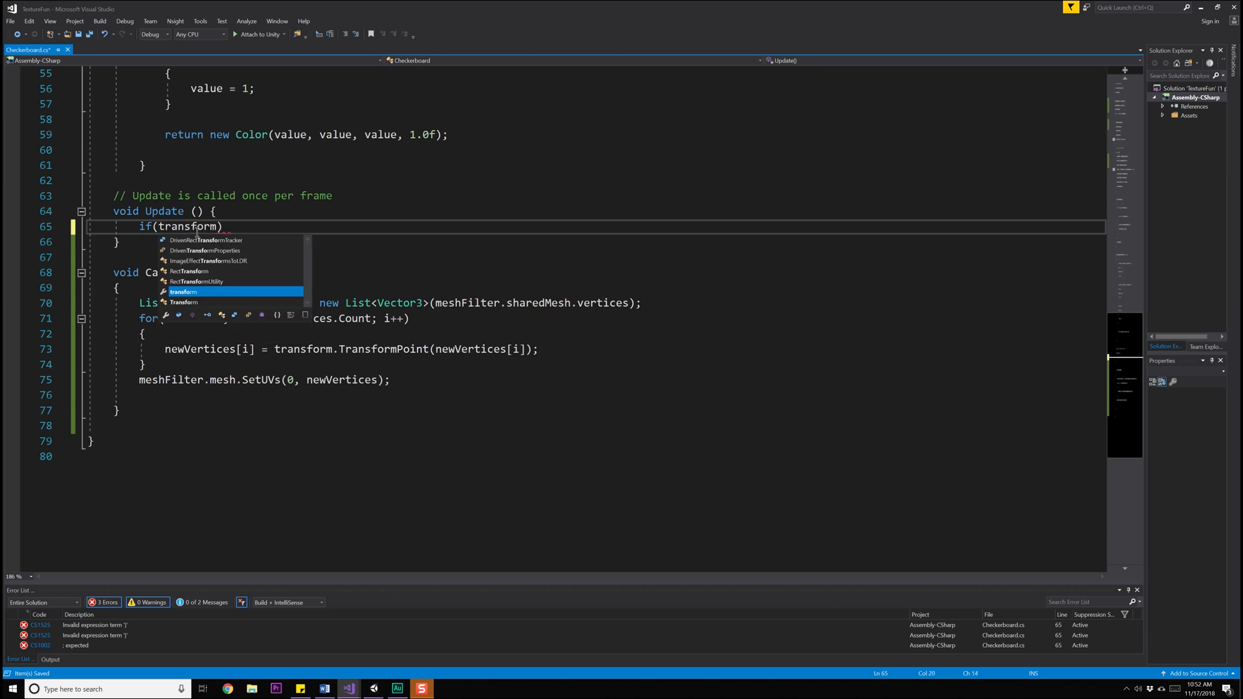
type(".hasChanged")
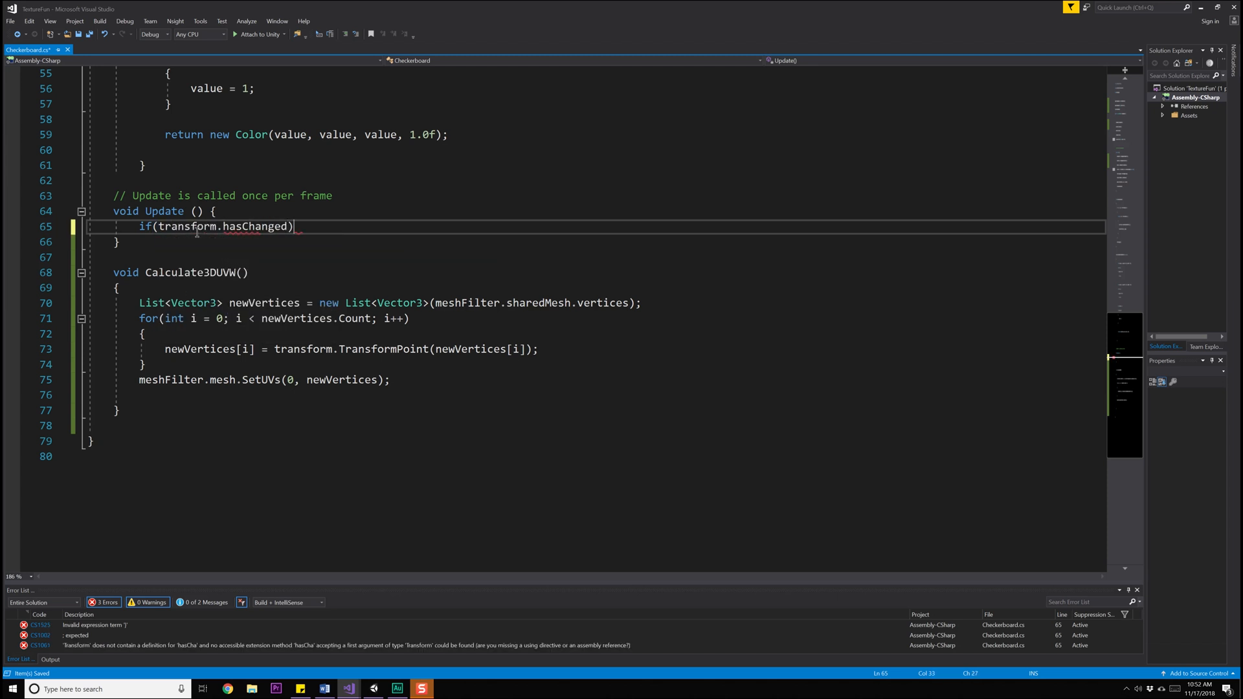
type("{")
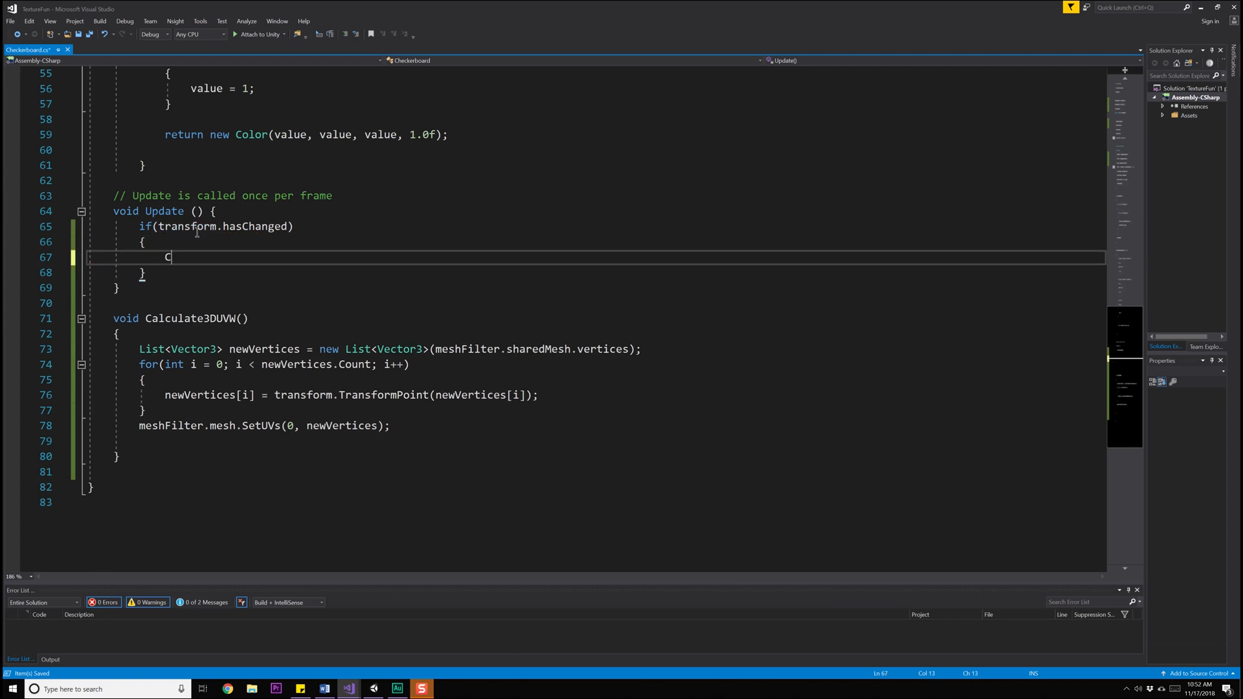
type("alculate3DUVW();")
type("transform.has")
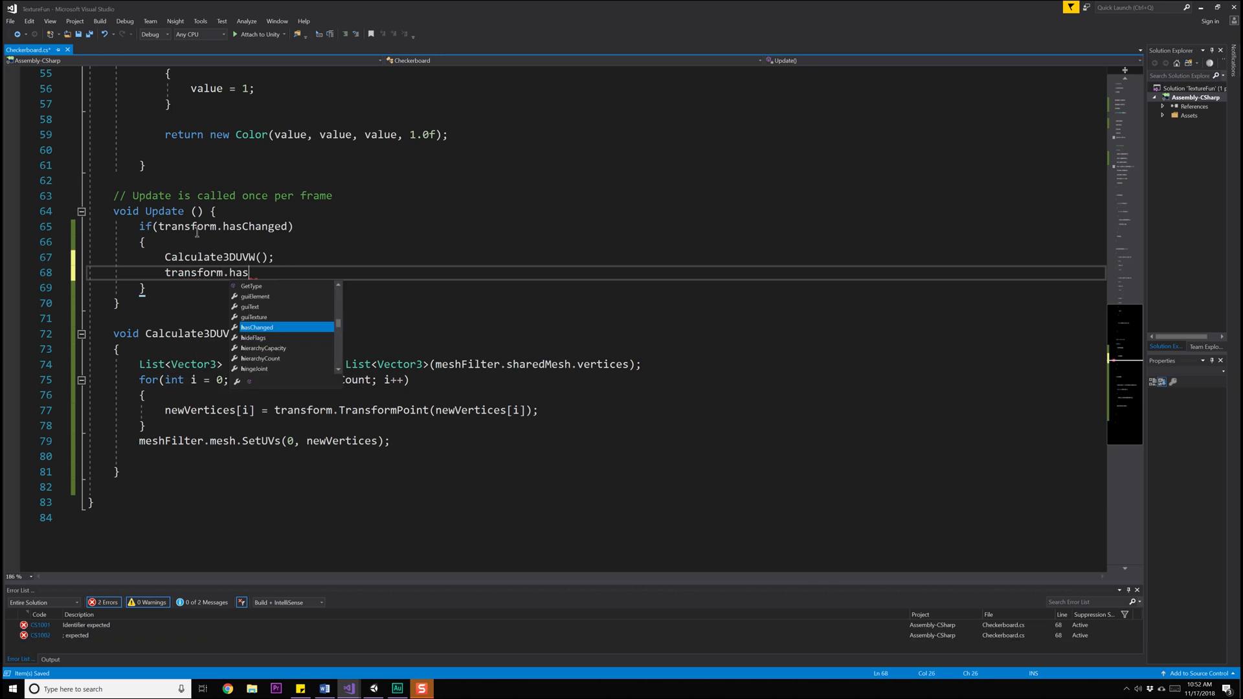
type("Changed = fl")
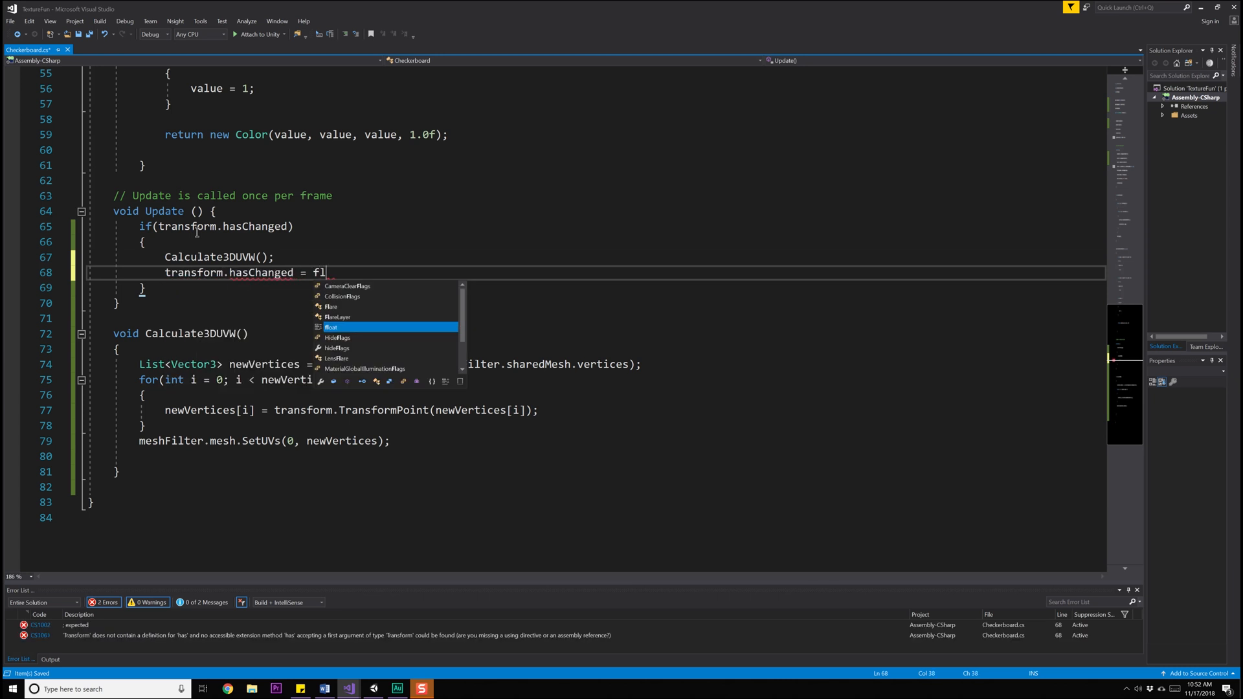
type("alse;")
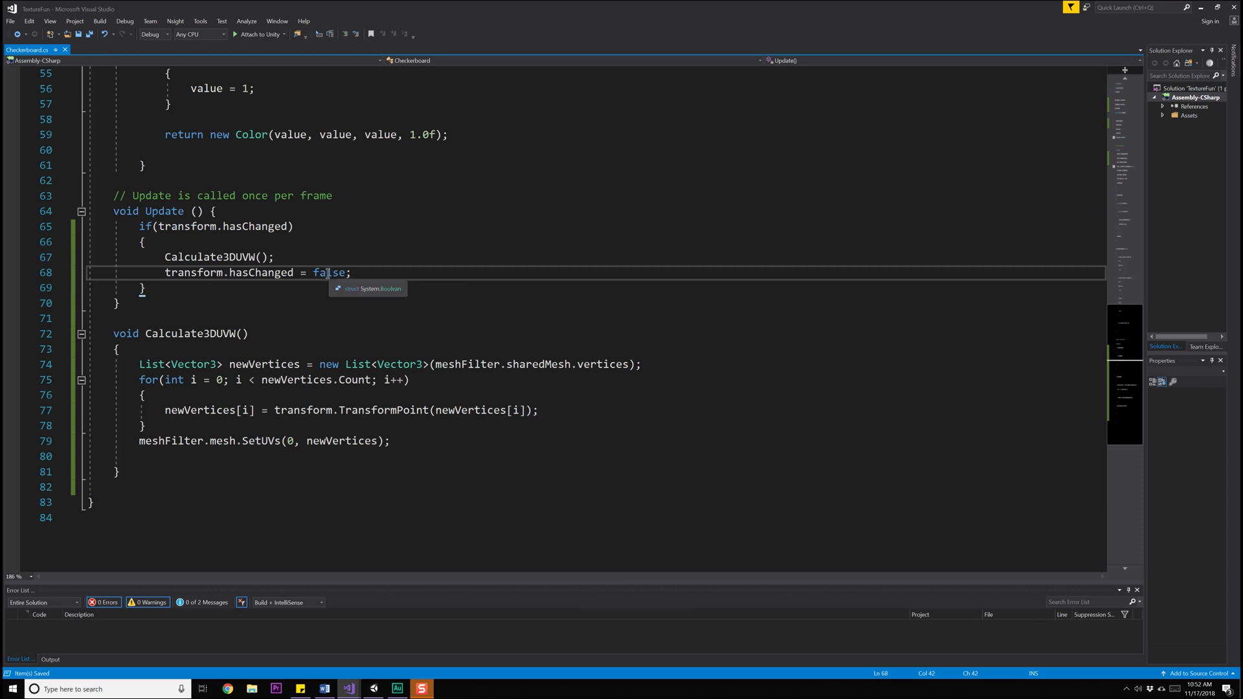
left_click(115, 303)
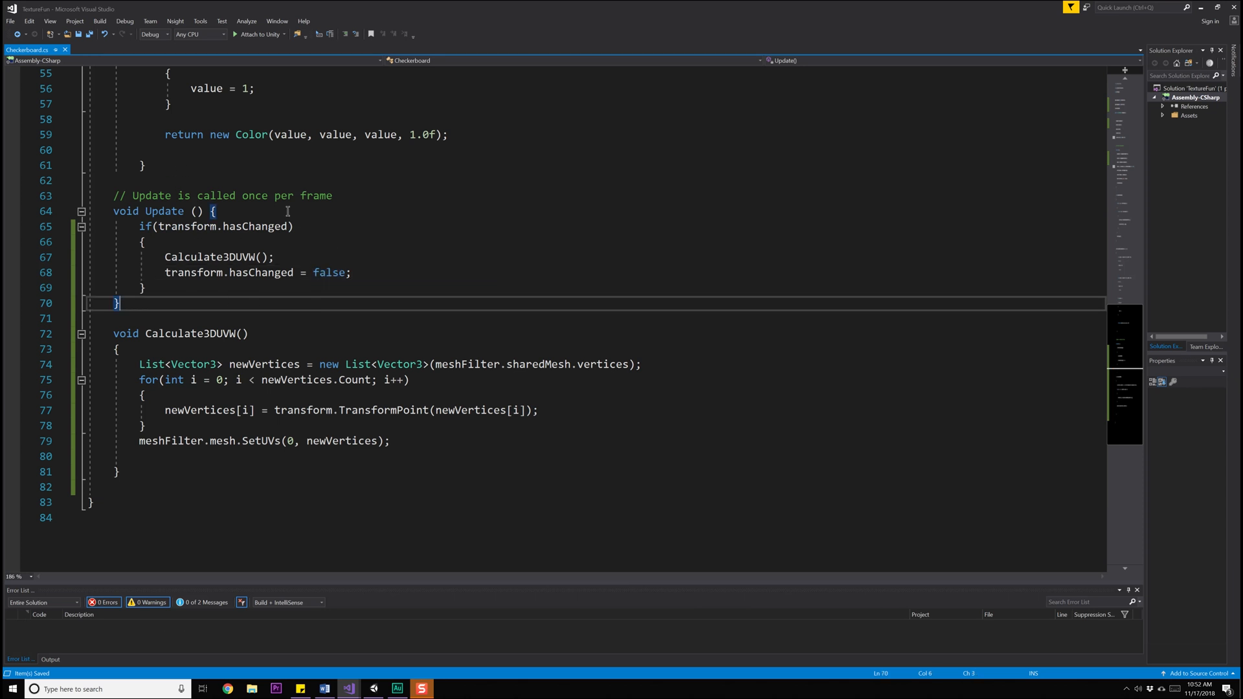
mouse_move(287, 207)
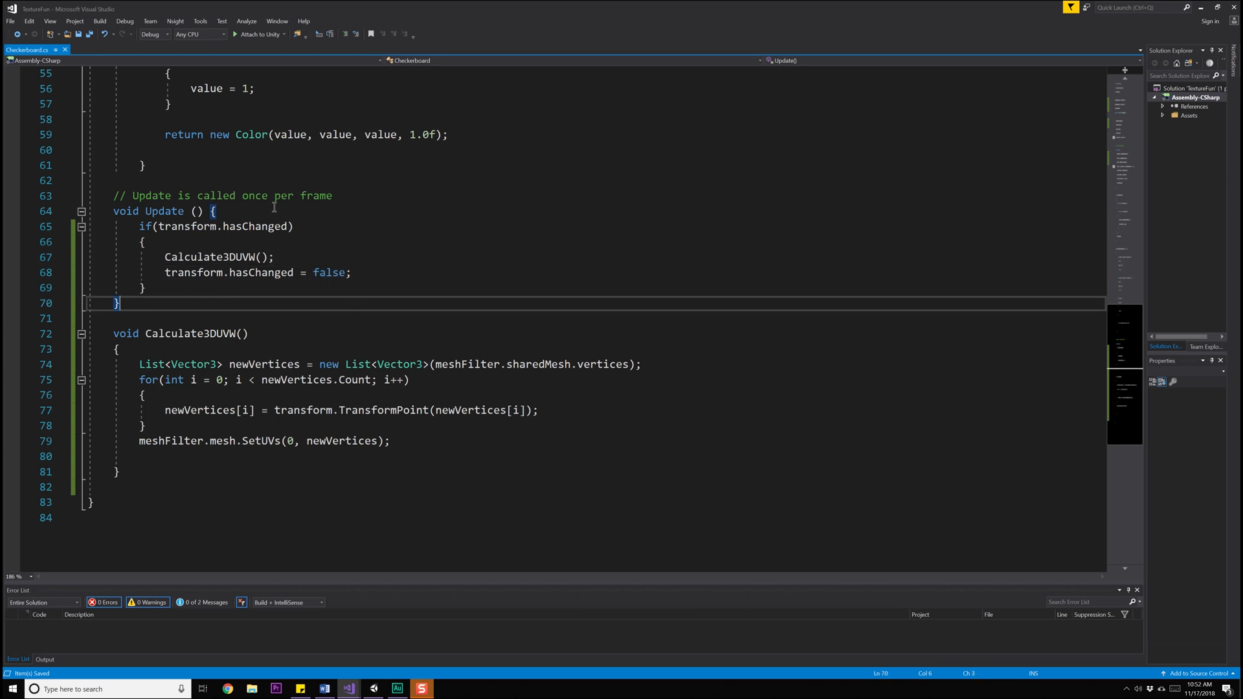
mouse_move(305, 303)
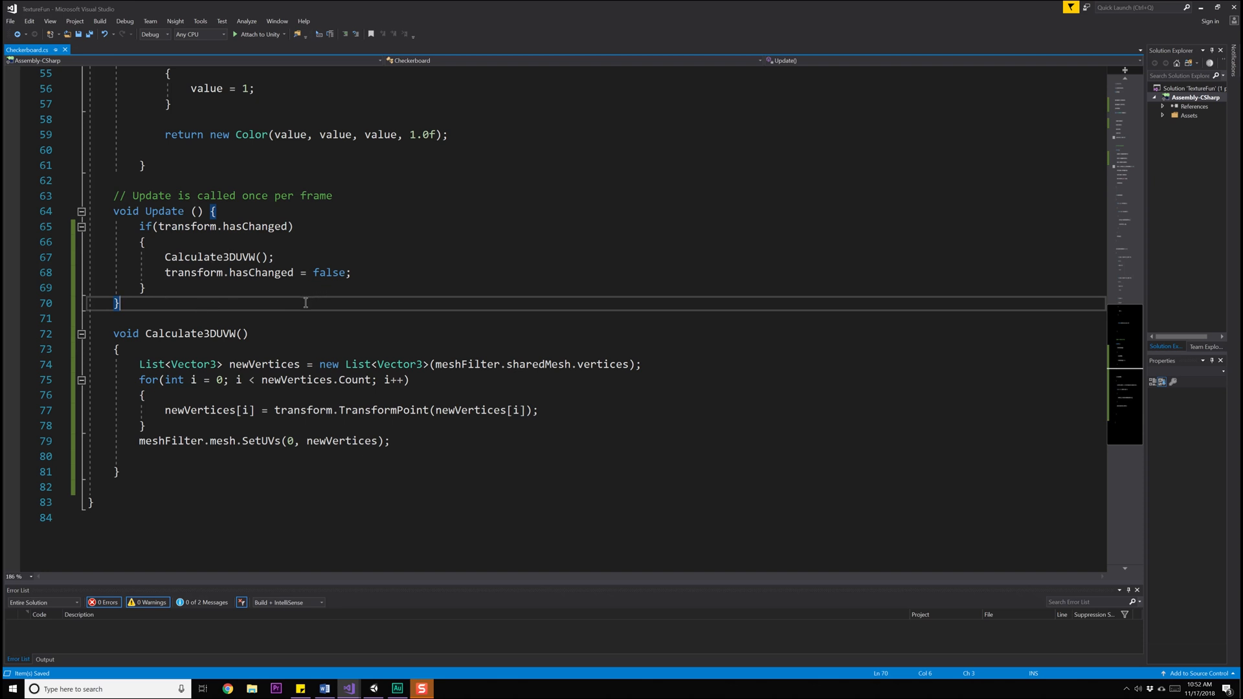
scroll("up", 3)
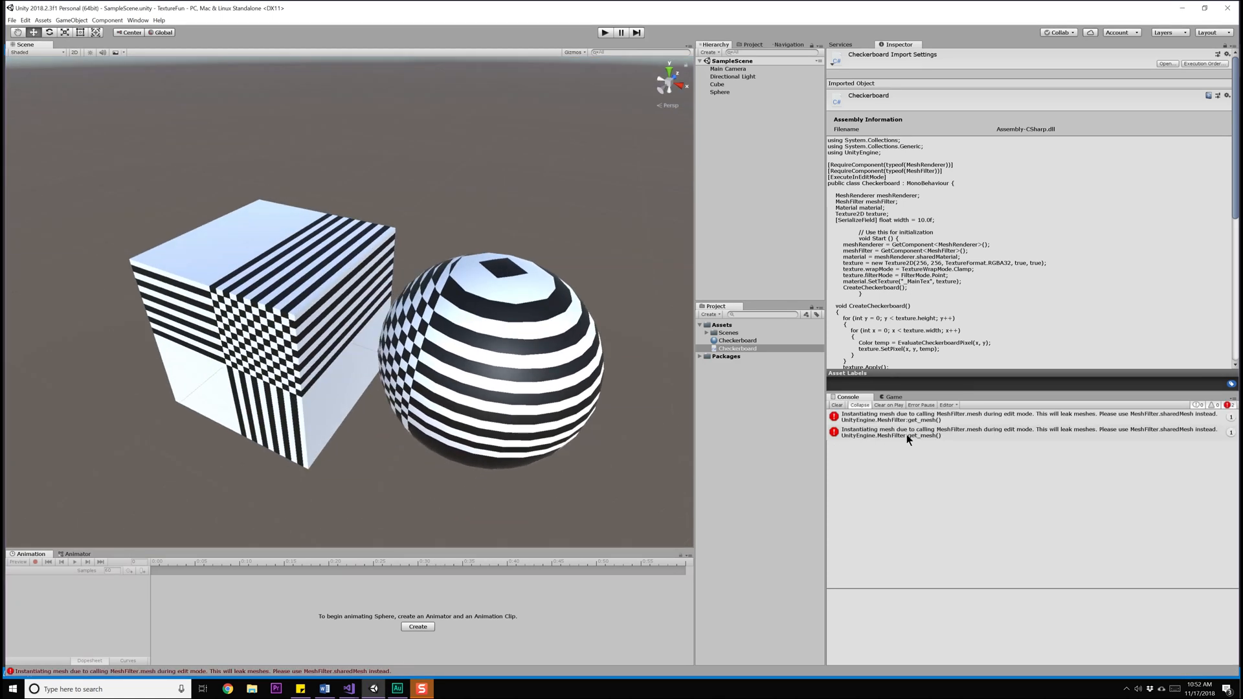
mouse_move(865, 424)
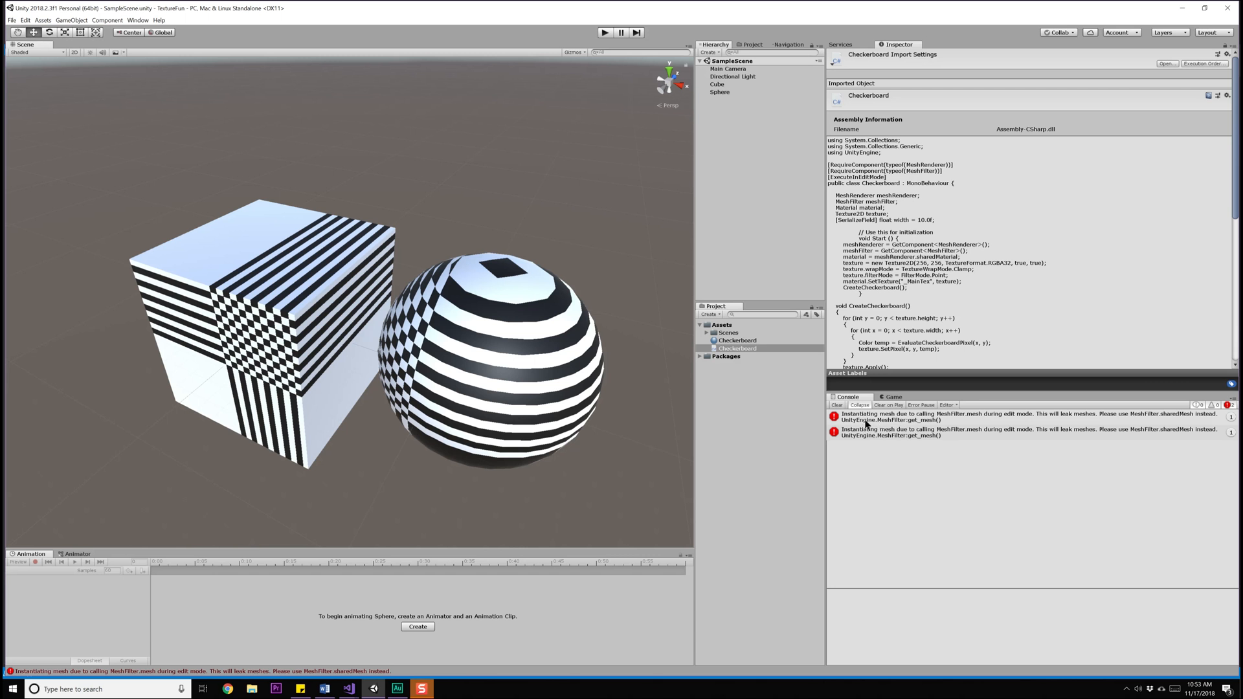
mouse_move(965, 423)
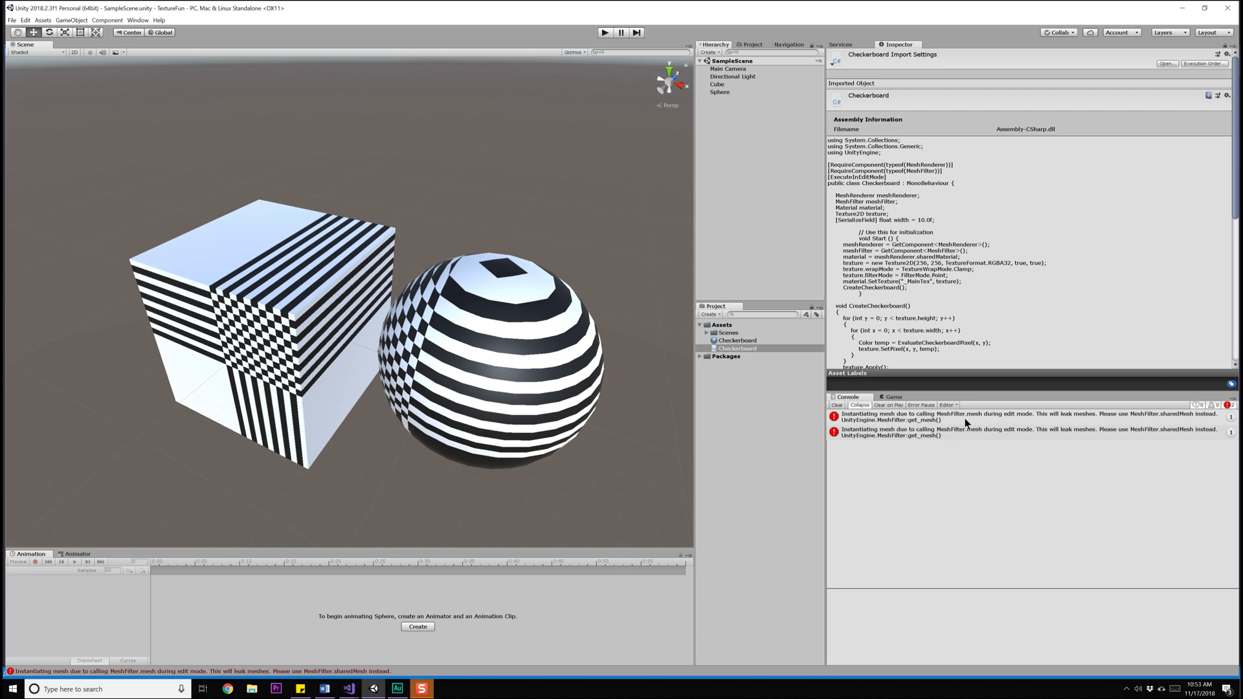
mouse_move(1113, 421)
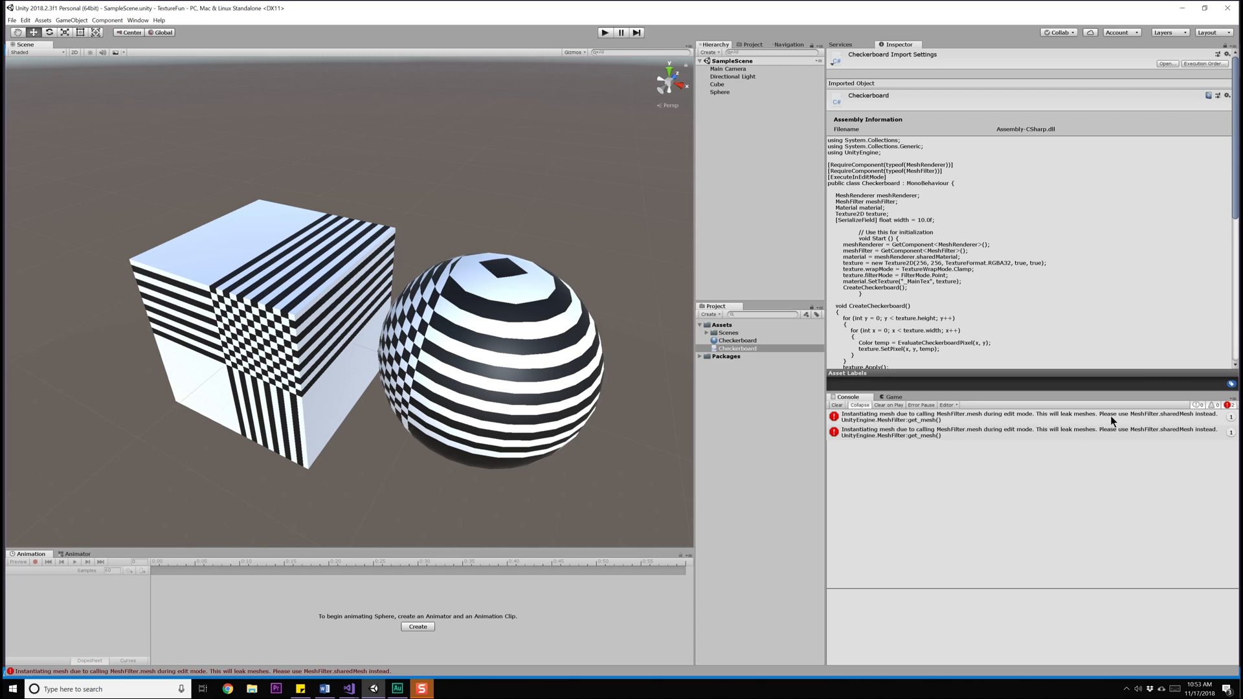
mouse_move(925, 428)
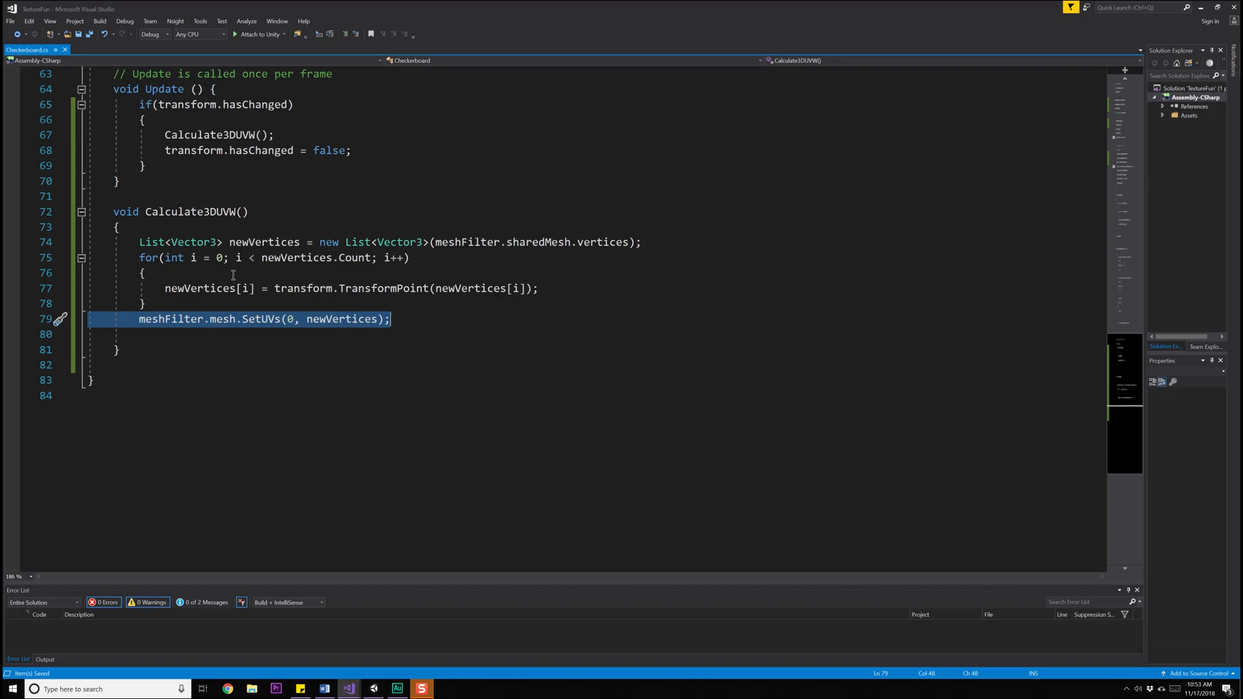
Replace mesh with sharedMesh in the SetUVs call of Calculate3DUVW
double_click(223, 318)
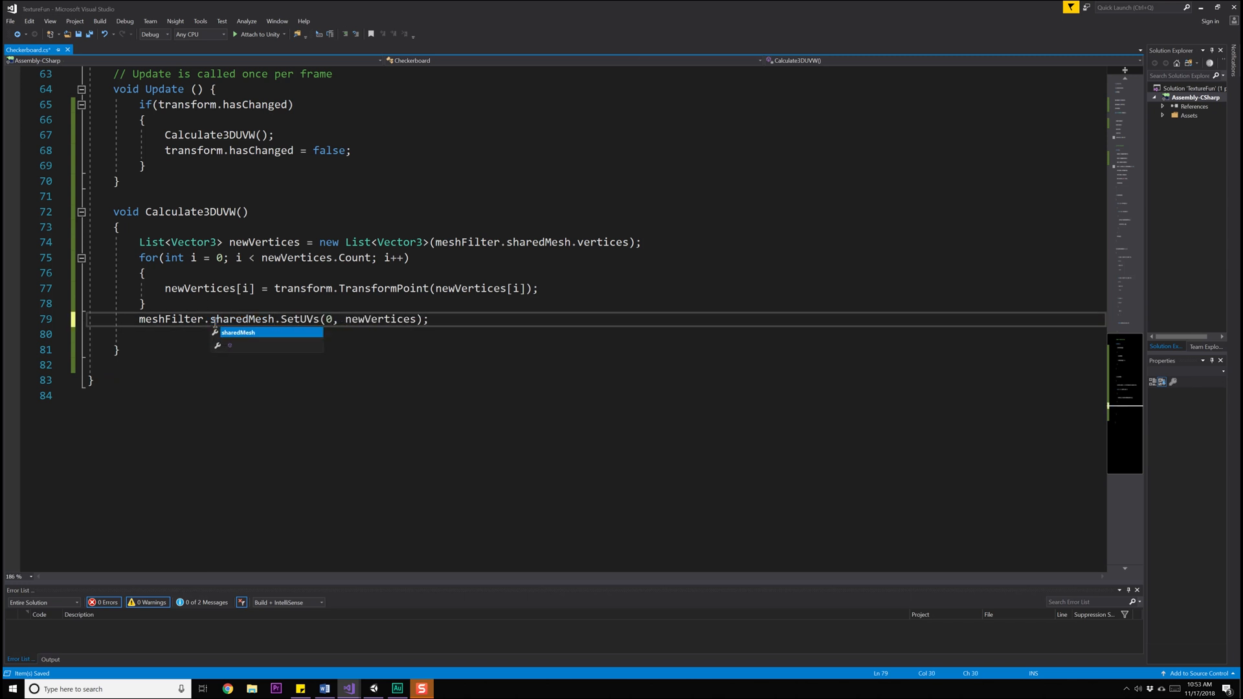
left_click(349, 688)
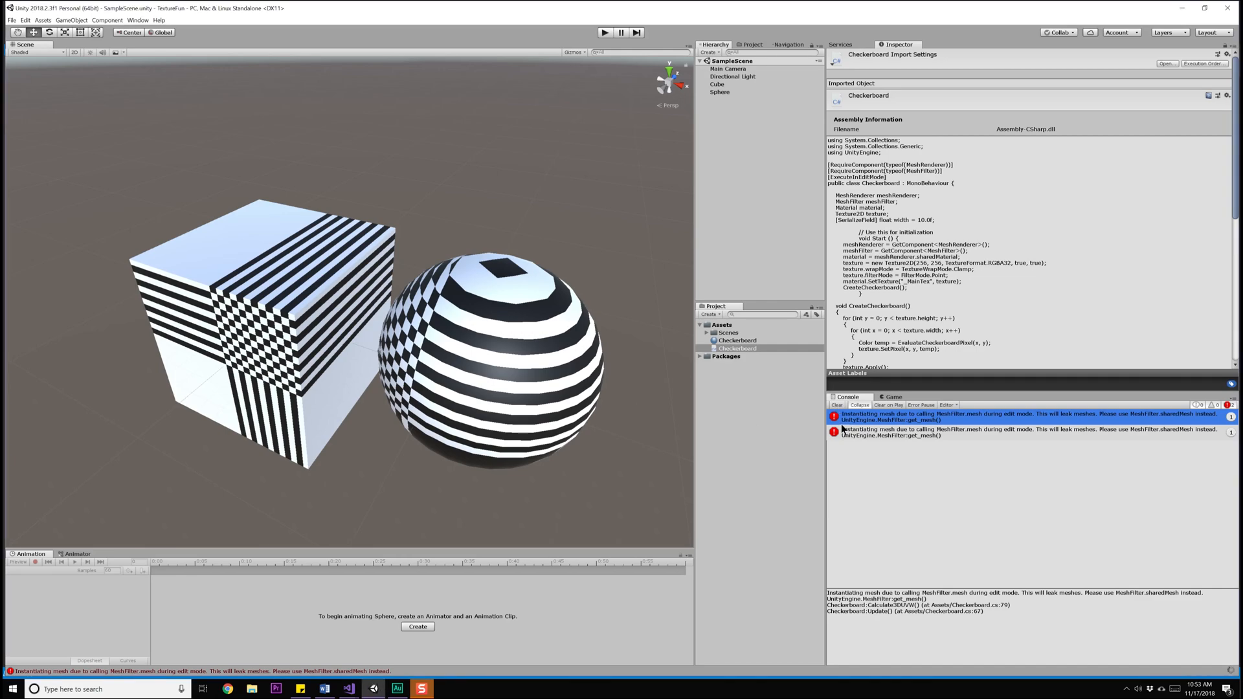
Select the cube and drag it to a new spot beside the sphere, then select the sphere to move it
left_click(719, 92)
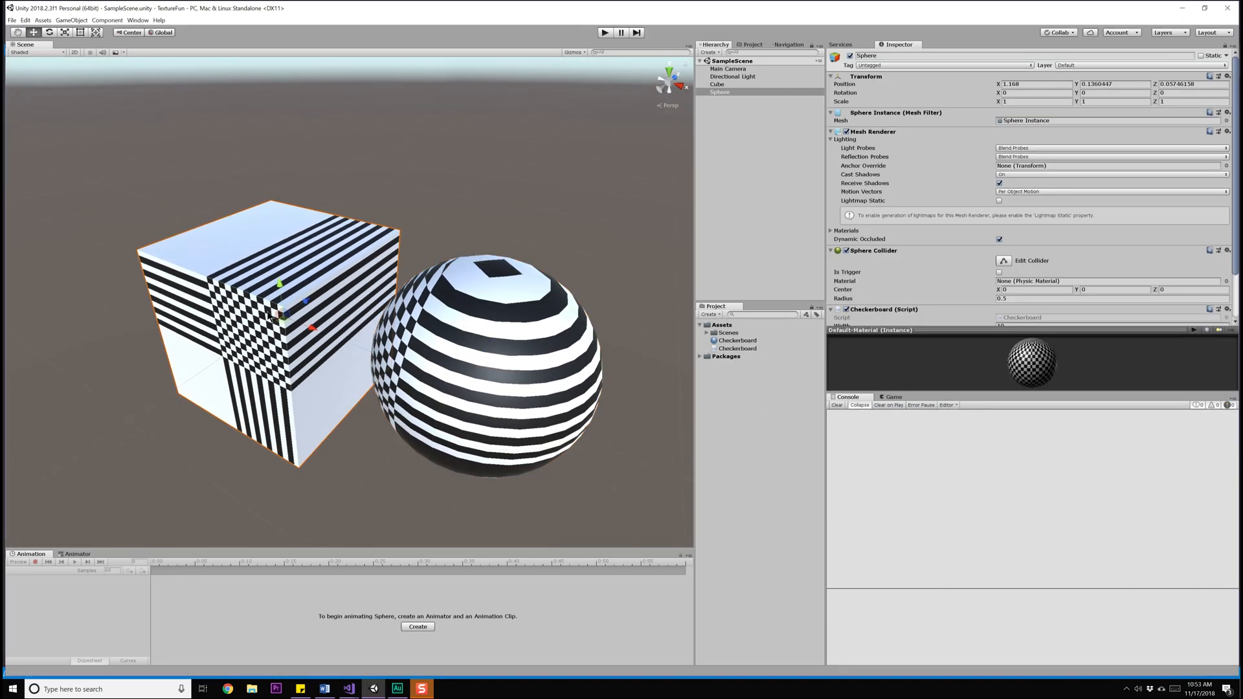
left_click(717, 85)
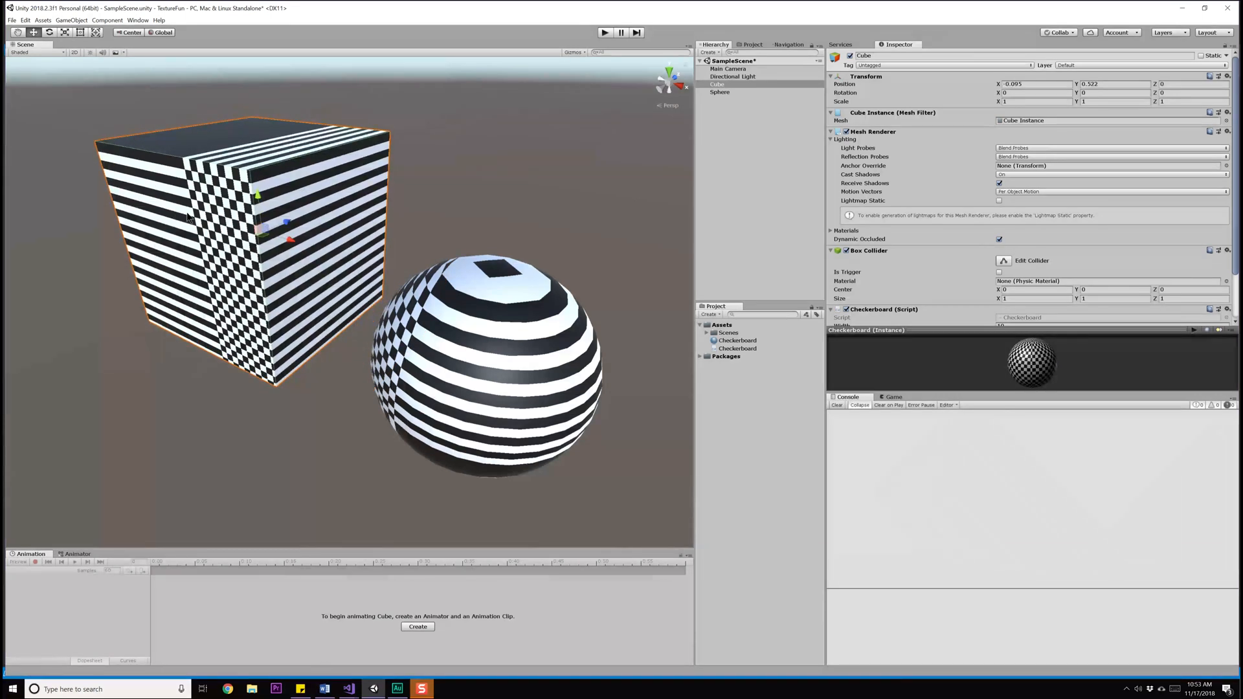
left_click_drag(238, 218, 238, 110)
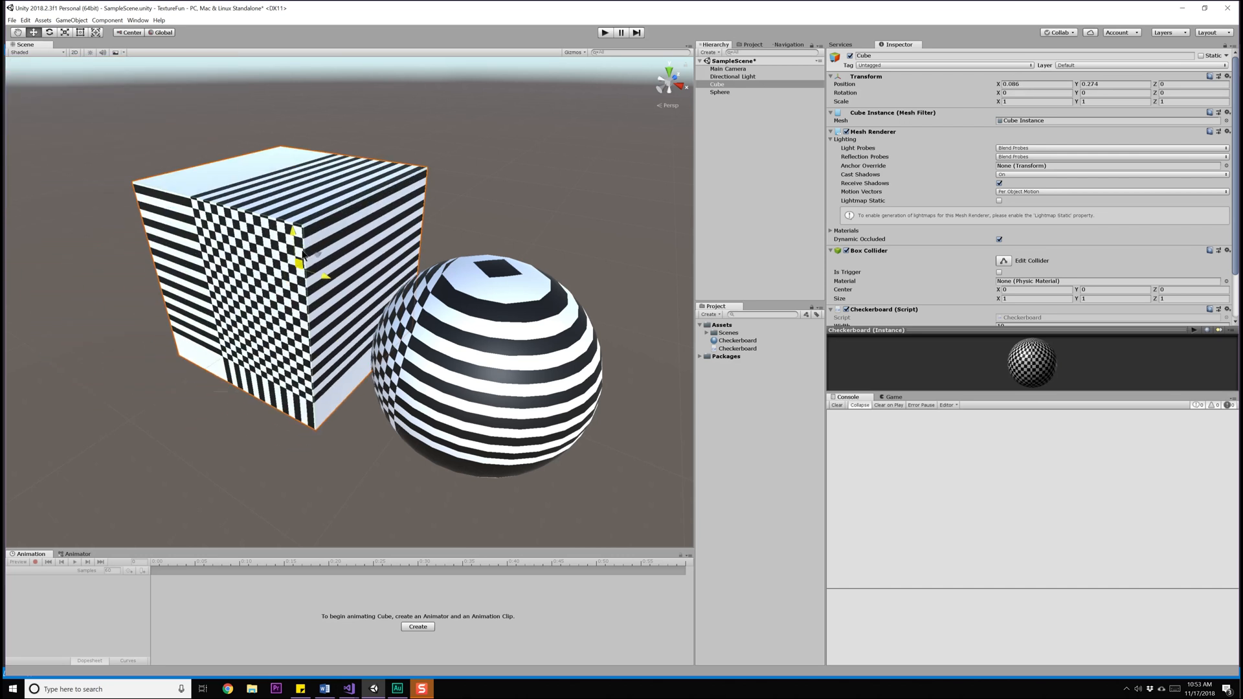
left_click(720, 92)
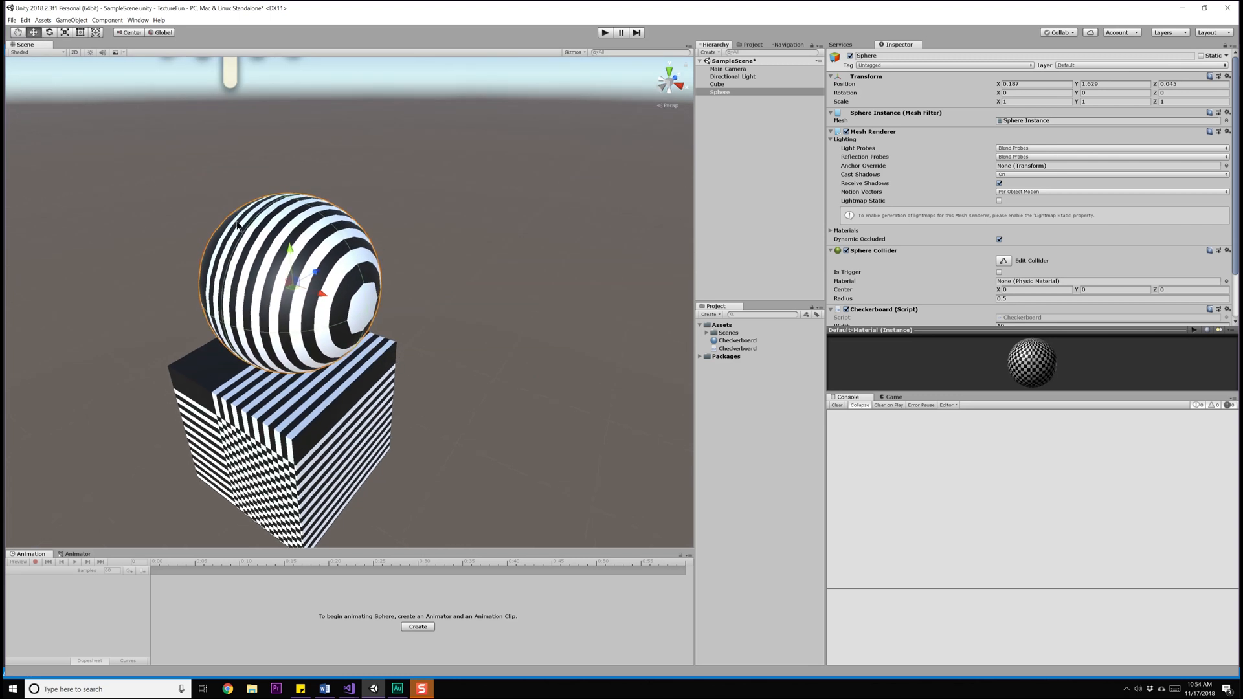
mouse_move(295, 273)
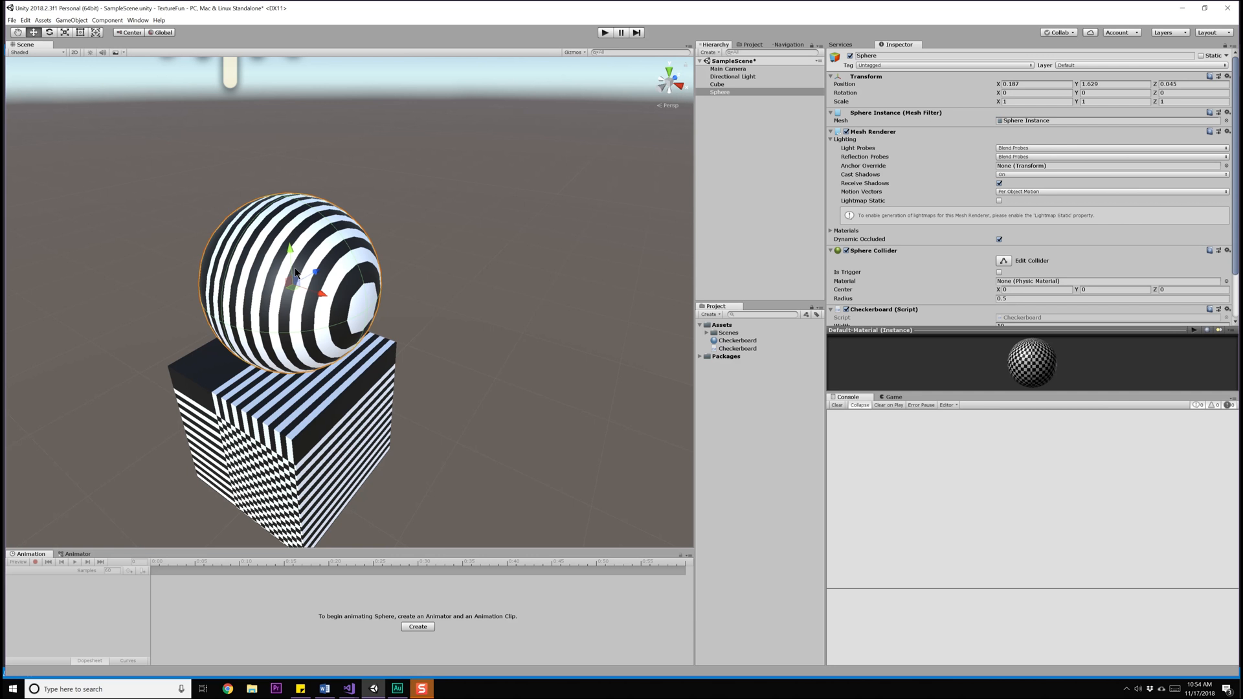
mouse_move(538, 365)
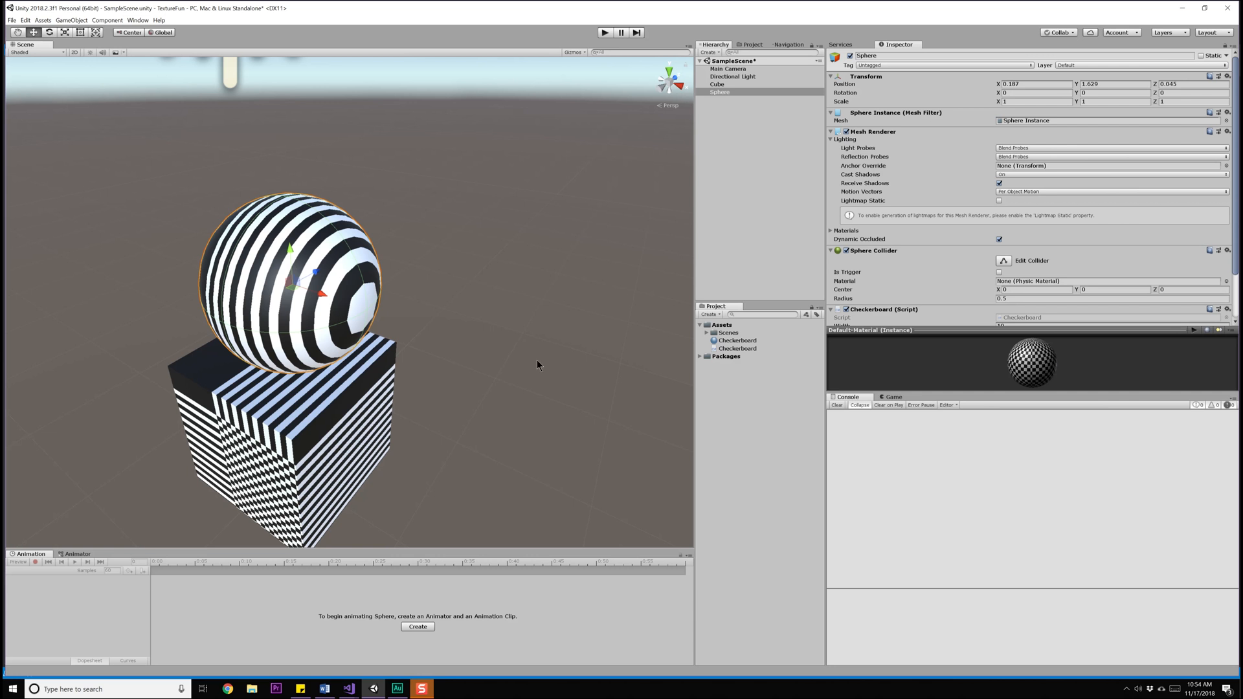